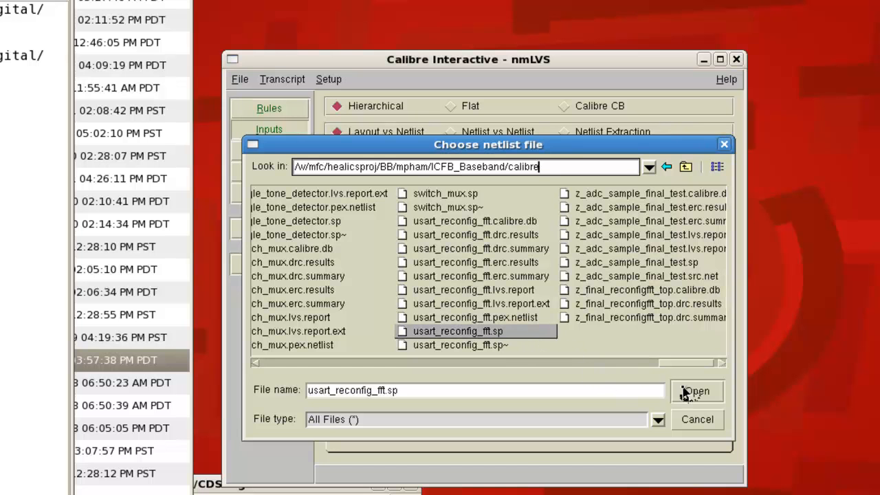
- Run LVS of usart_reconfig_fft against usart_reconfig_fft.sp, then close the matching RVE results
click(695, 391)
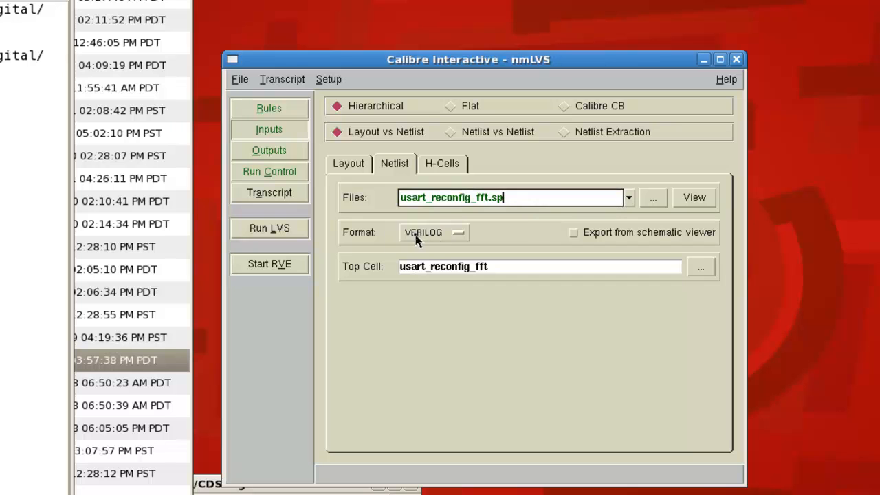
click(433, 233)
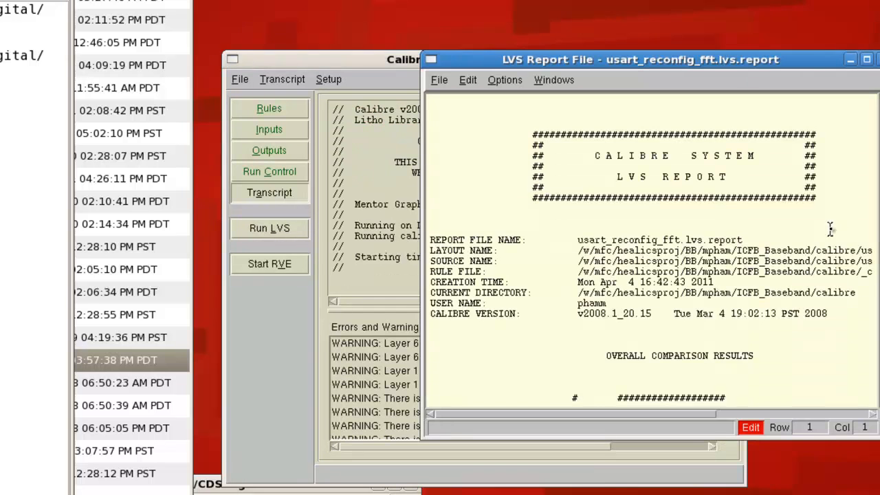
click(269, 263)
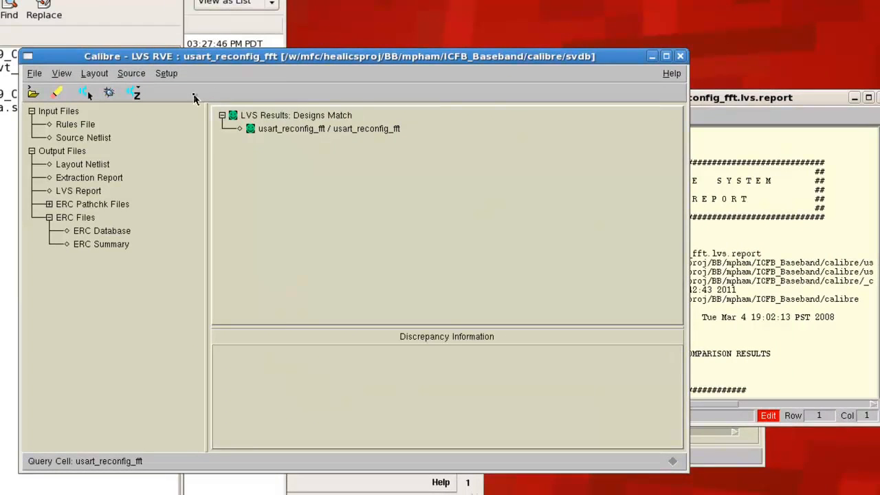
mouse_move(279, 291)
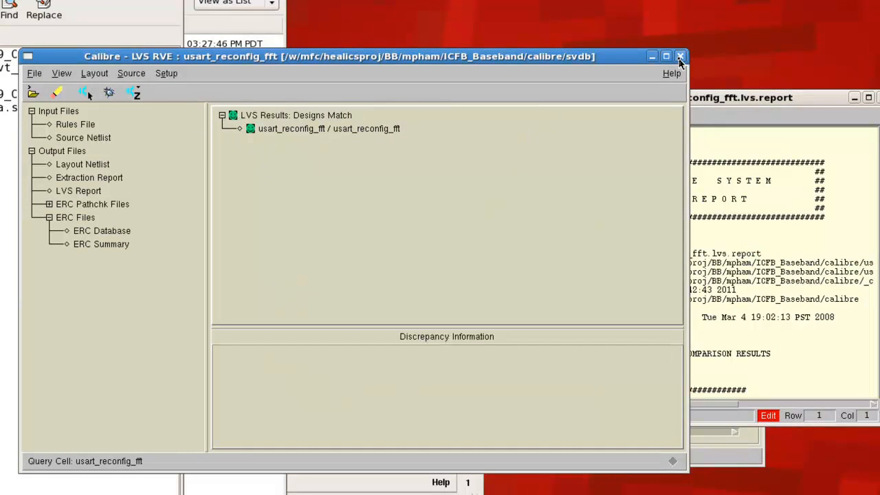
click(680, 56)
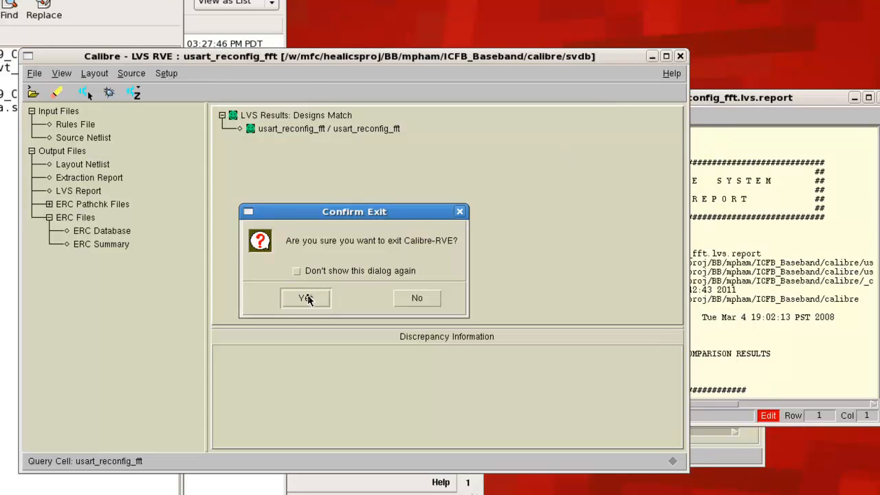
click(305, 298)
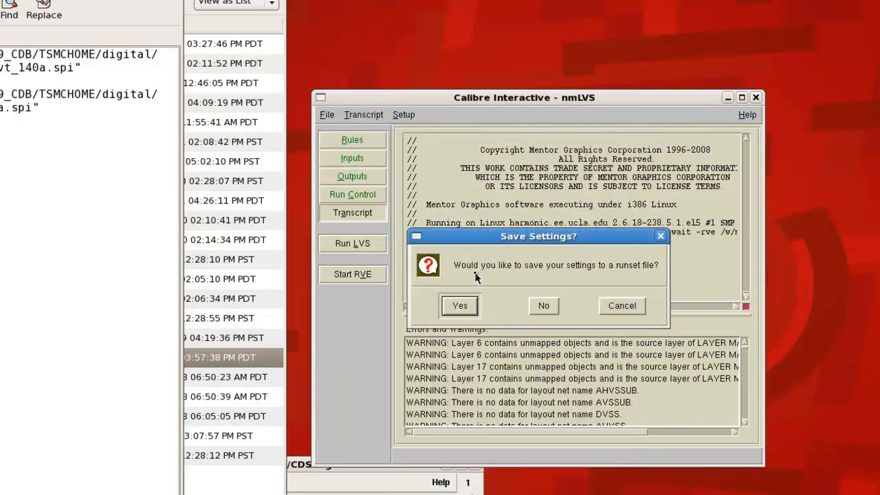
- Close nmLVS, minimize the File Browser, and launch Calibre Run PEX from the layout
click(543, 305)
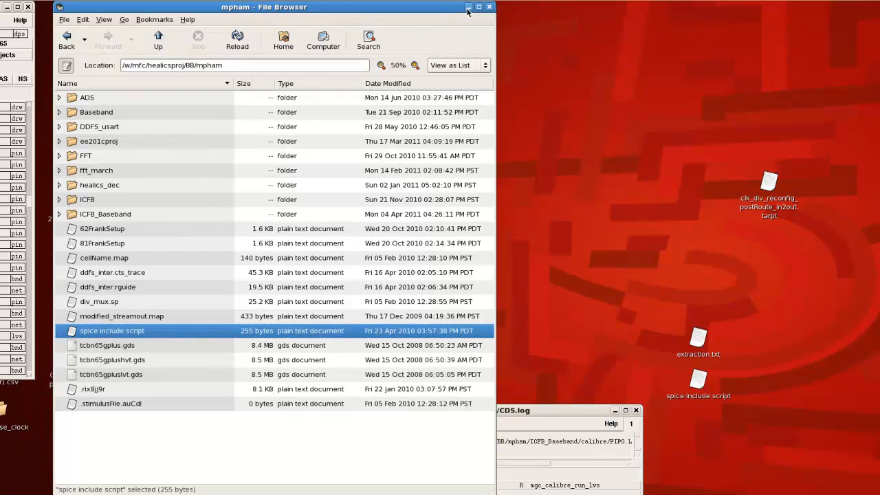
click(489, 7)
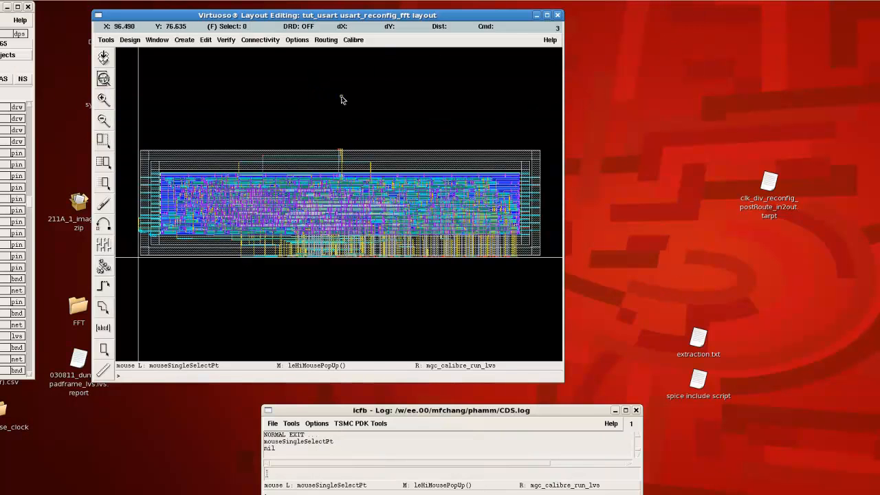
mouse_move(319, 88)
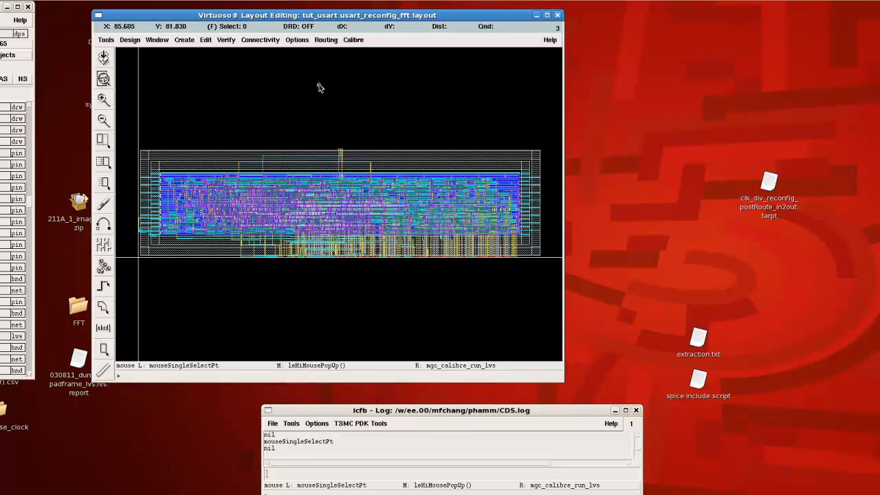
click(353, 40)
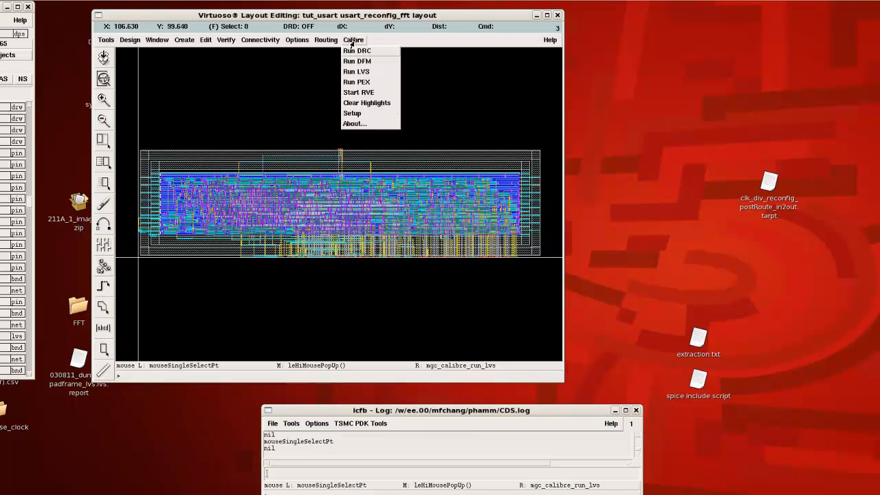
click(356, 82)
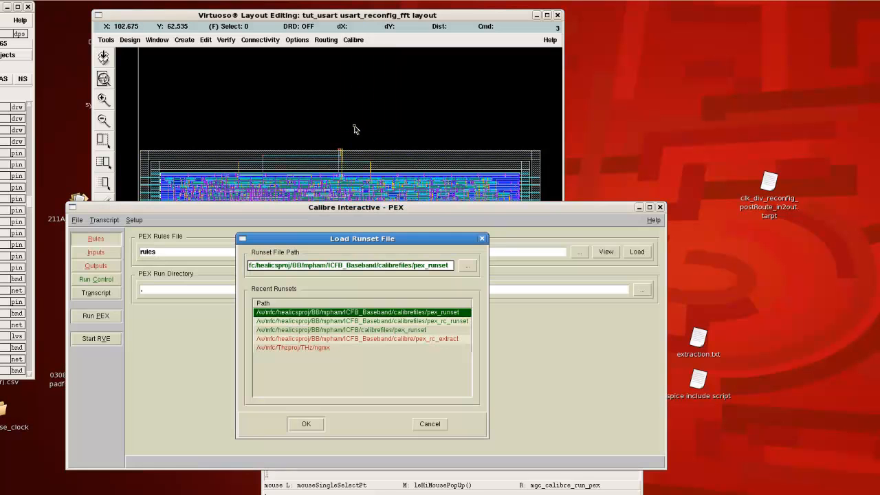
mouse_move(337, 377)
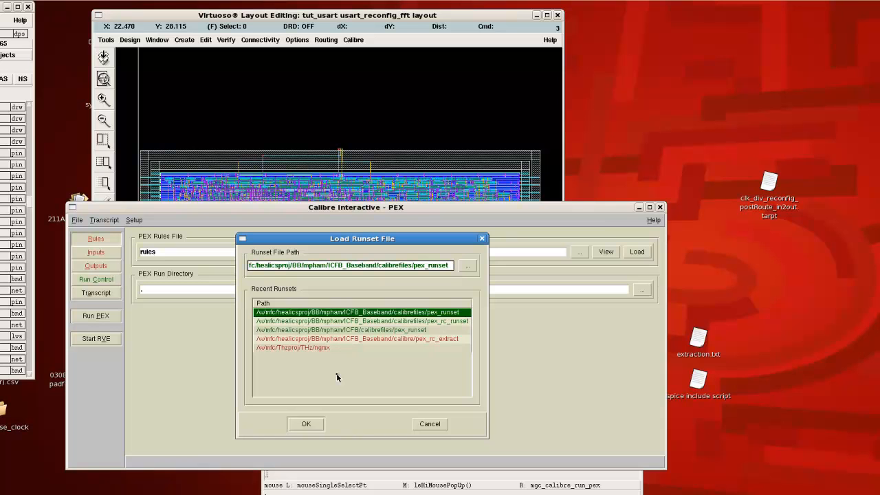
mouse_move(263, 320)
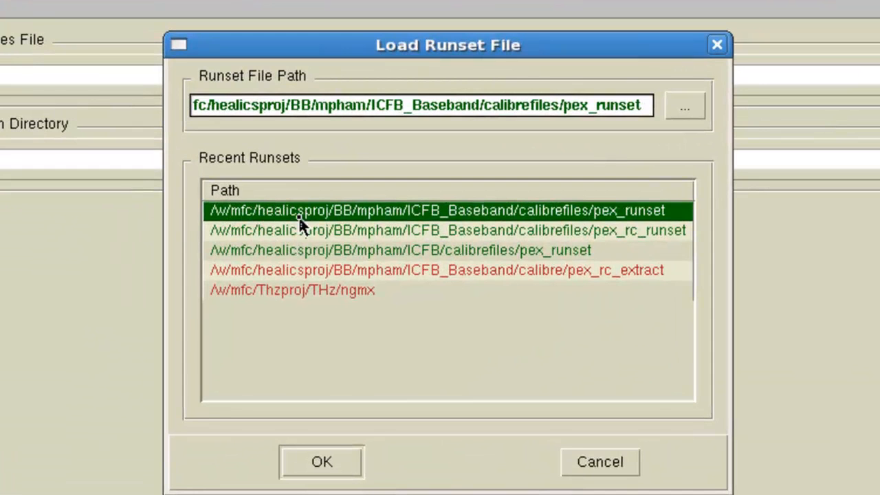
mouse_move(388, 227)
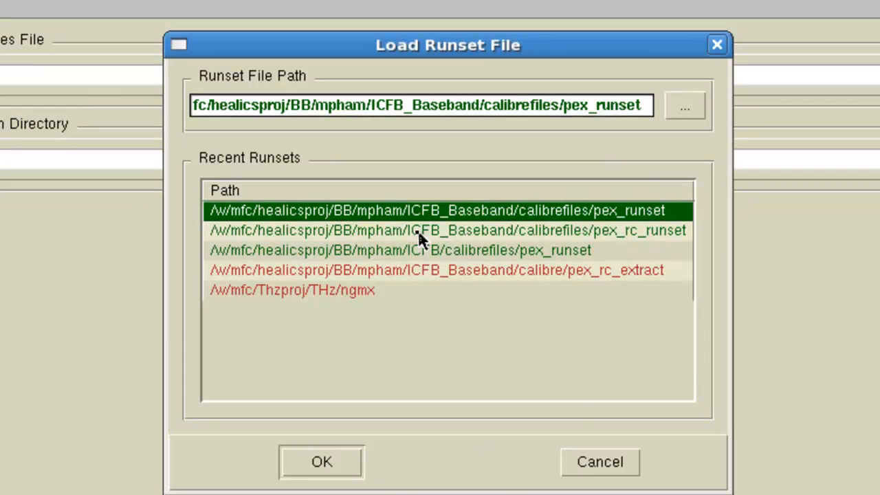
mouse_move(538, 220)
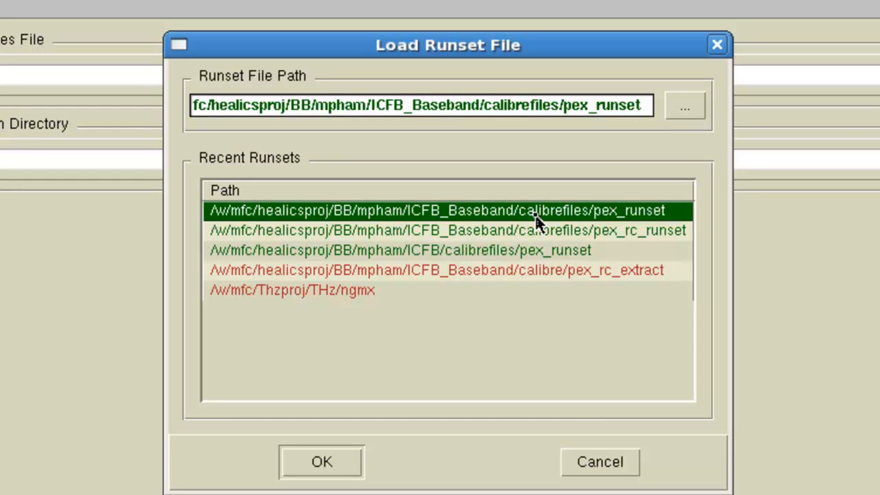
mouse_move(619, 65)
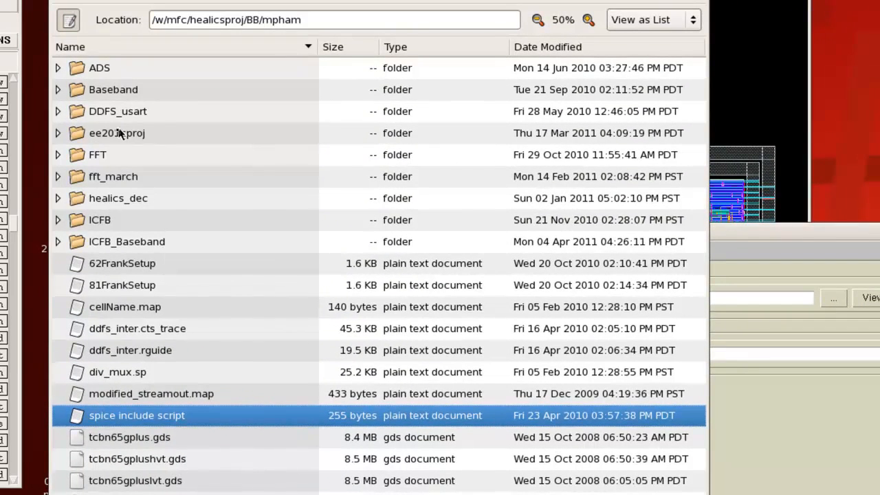
- Browse into ICFB_Baseband/calibrefiles to locate pex_runset, then return to PEX setup
double_click(126, 241)
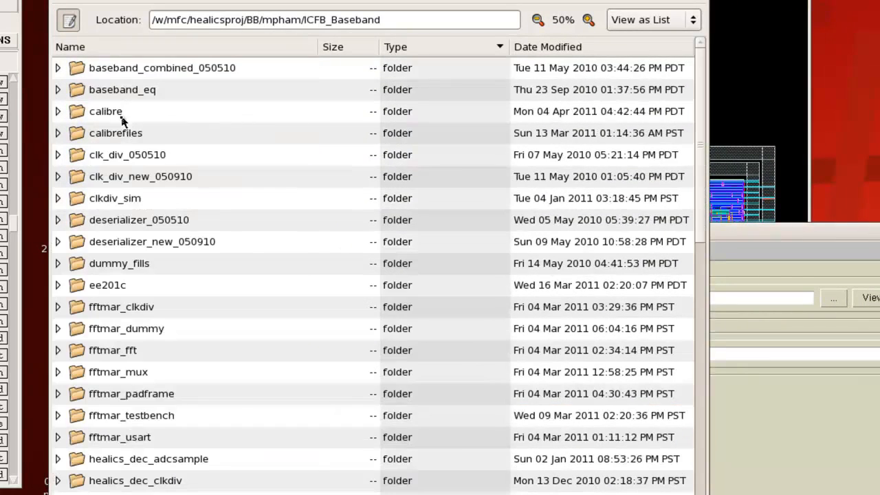
double_click(116, 133)
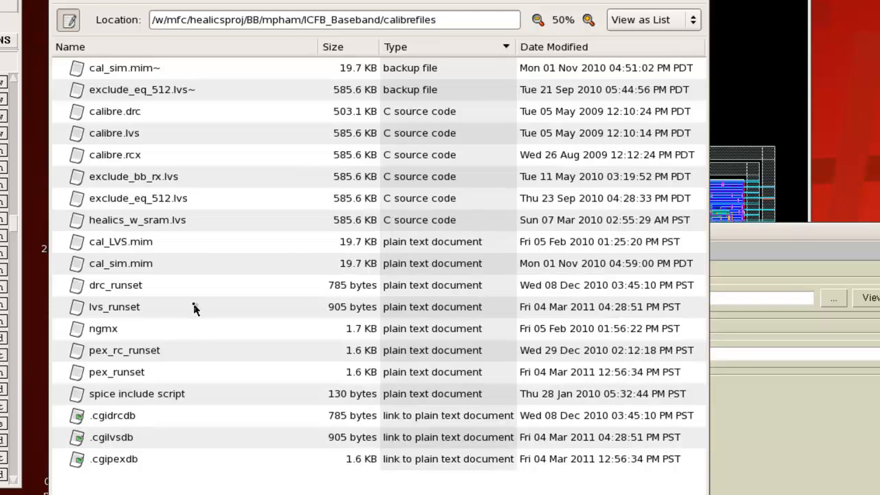
mouse_move(172, 267)
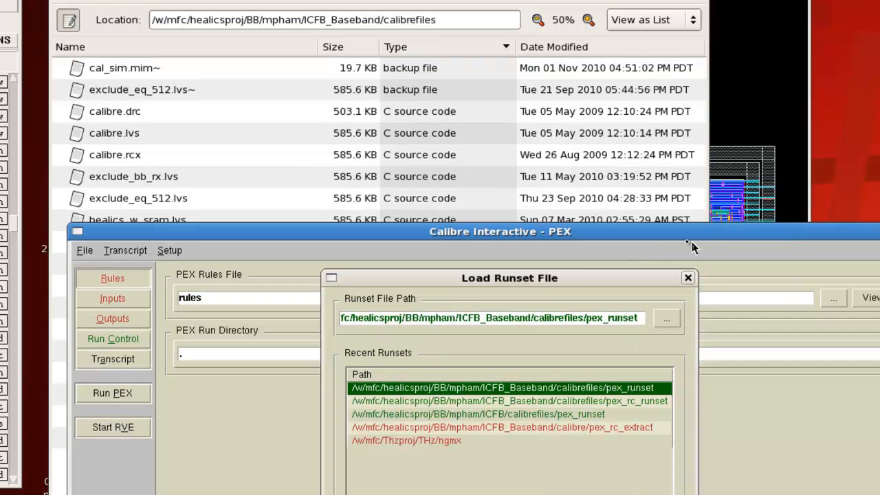
mouse_move(592, 403)
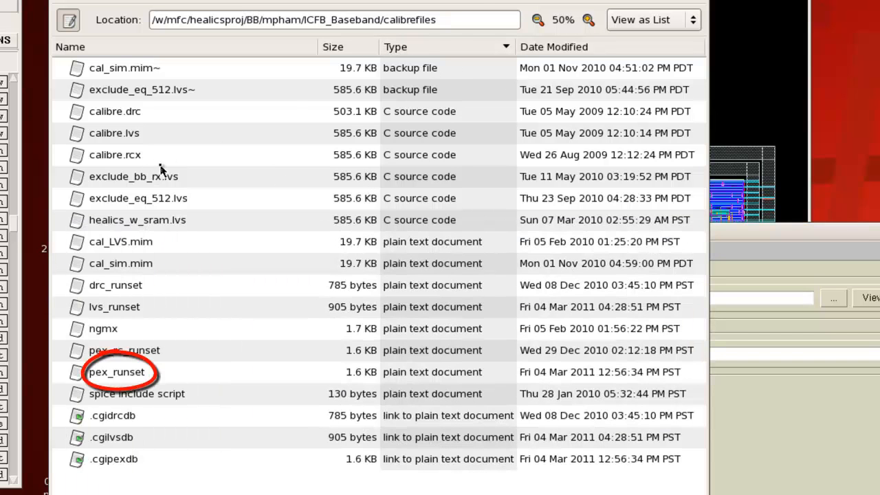
click(116, 371)
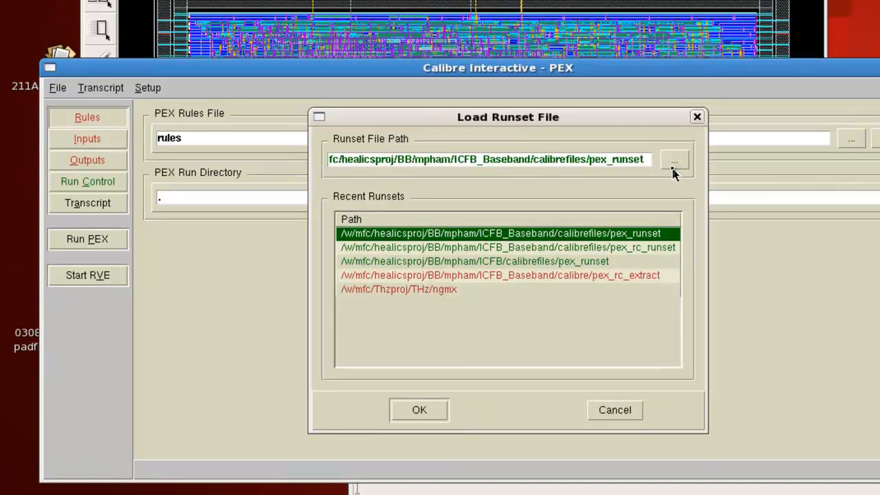
- Load pex_runset from Recent Runsets, verify the run directory, and show the Outputs settings
click(674, 159)
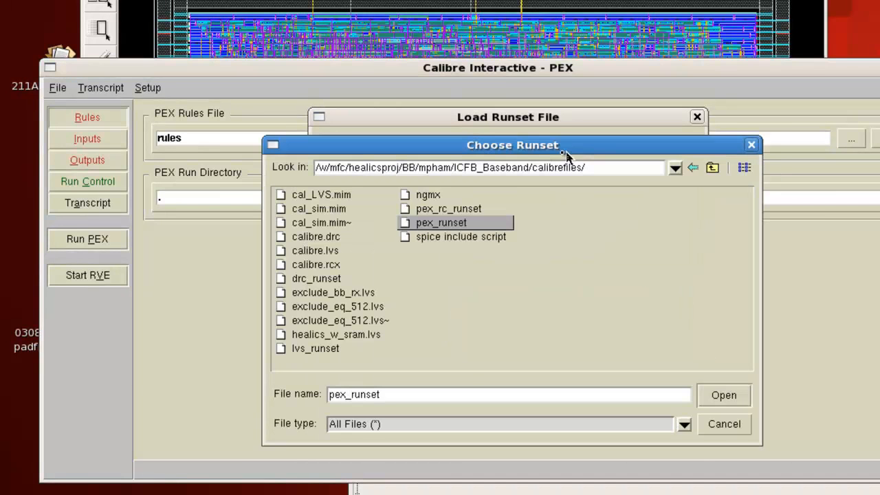
click(723, 395)
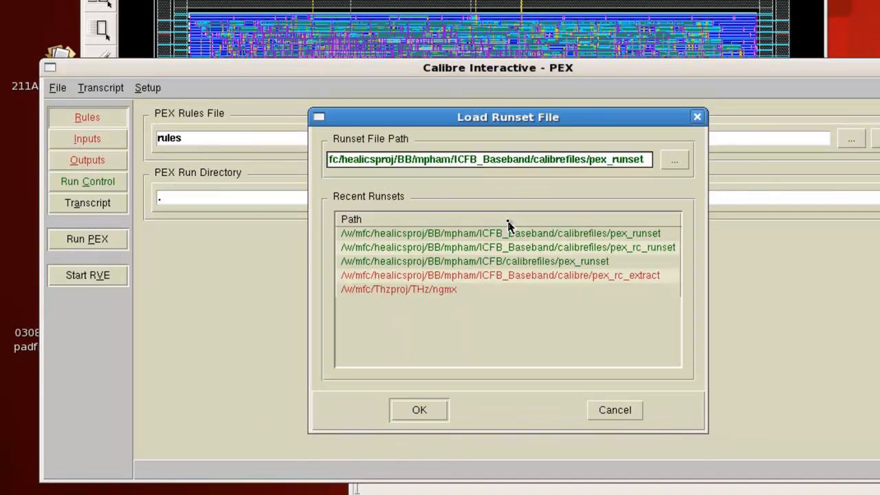
click(500, 234)
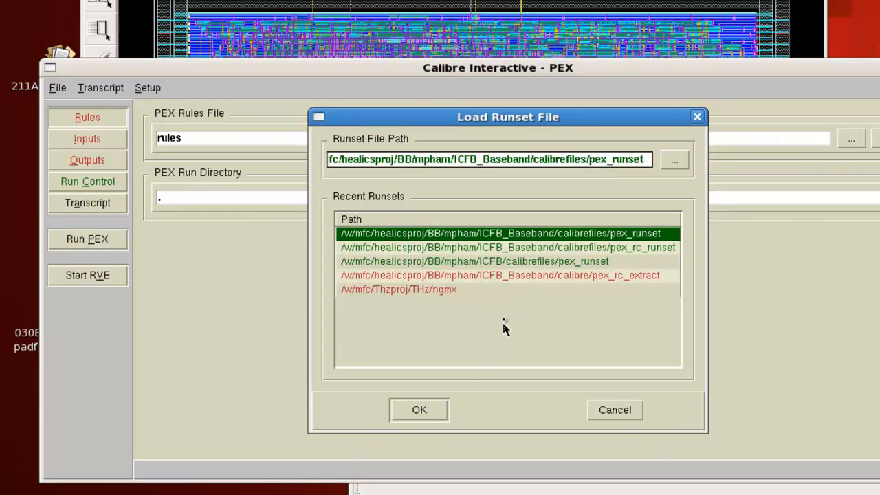
click(419, 410)
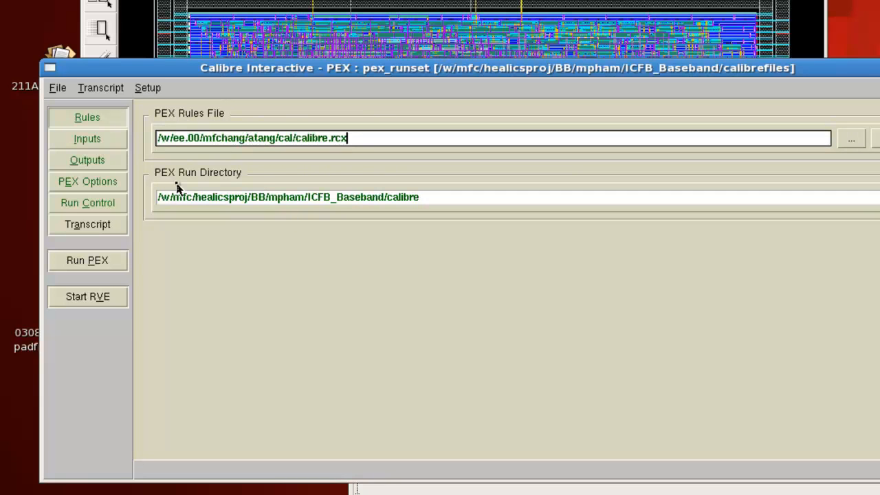
click(287, 197)
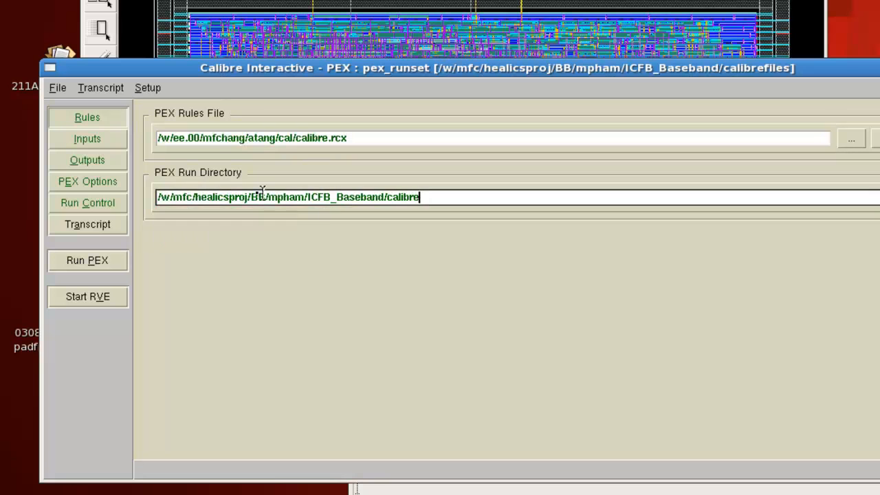
mouse_move(435, 198)
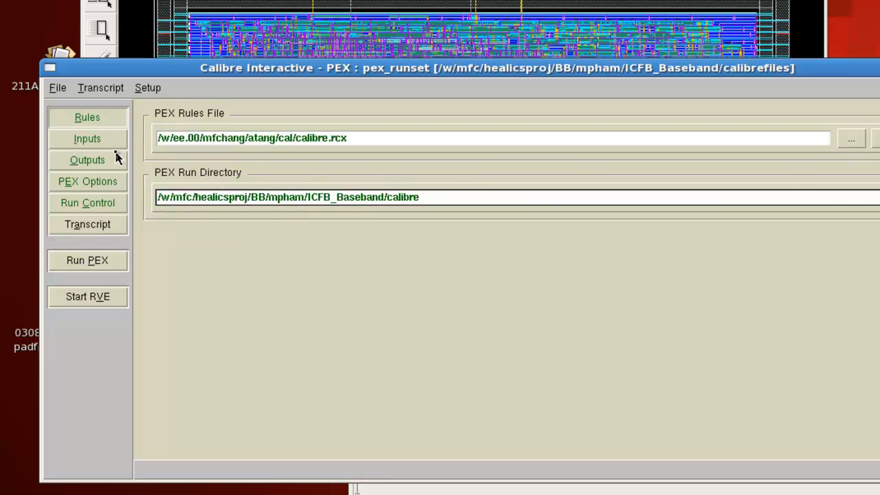
click(88, 138)
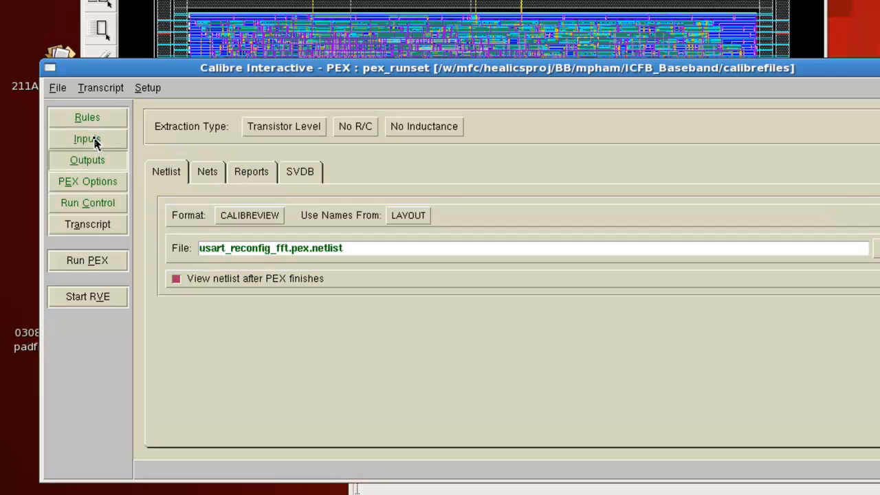
mouse_move(87, 160)
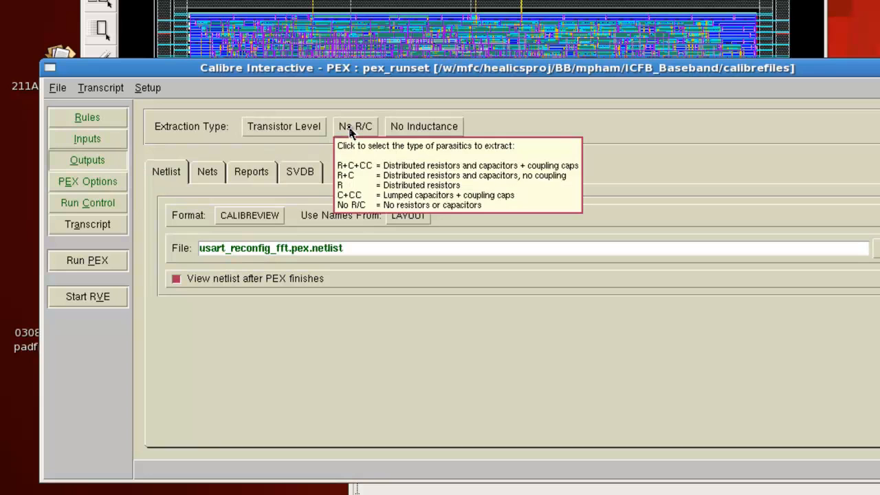
mouse_move(416, 59)
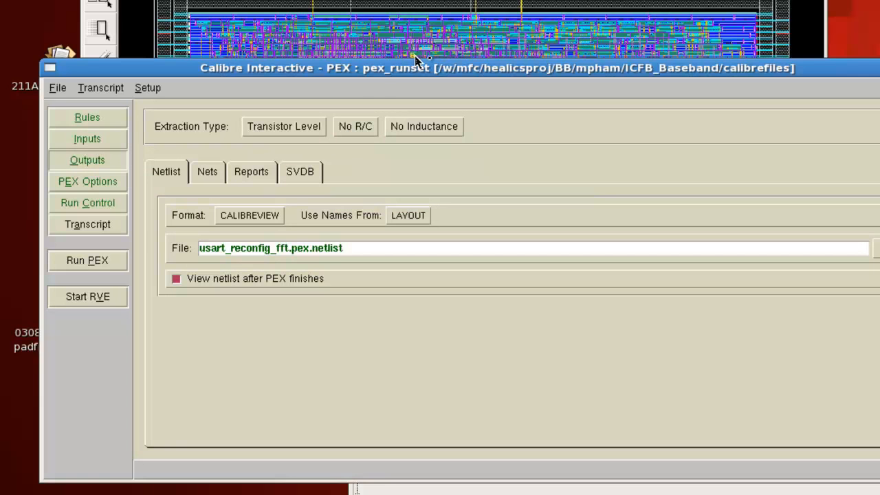
mouse_move(440, 59)
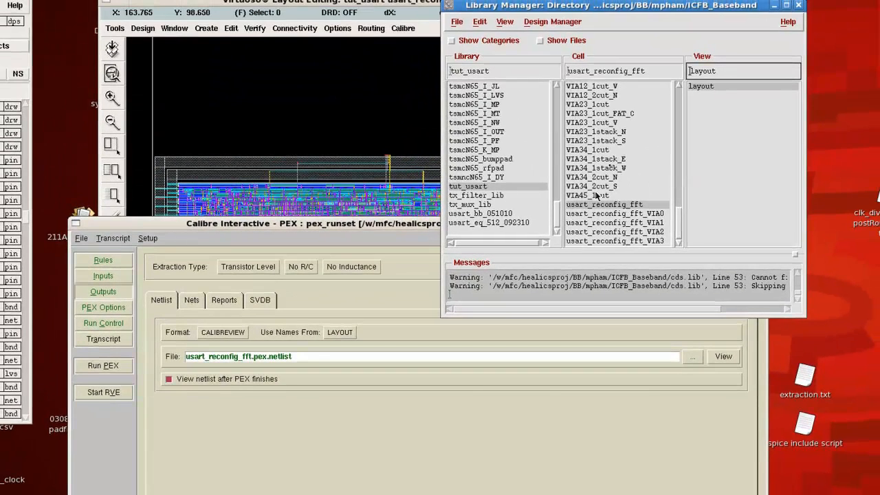
mouse_move(578, 210)
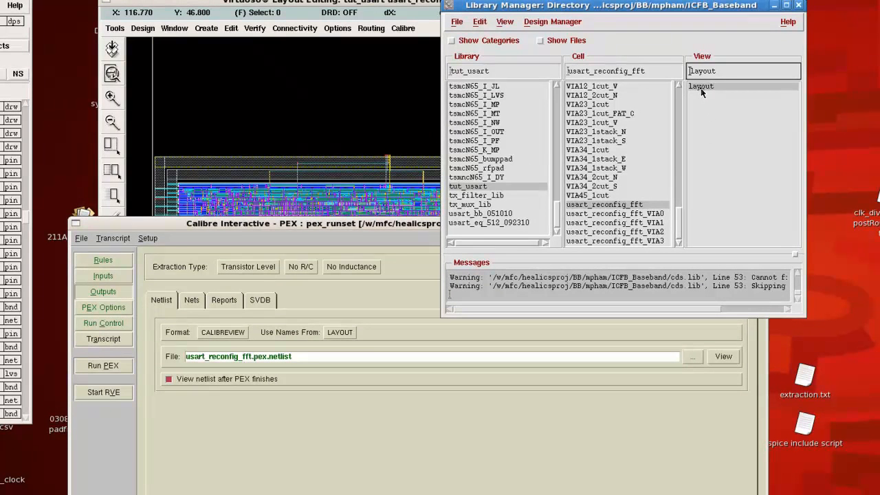
mouse_move(723, 99)
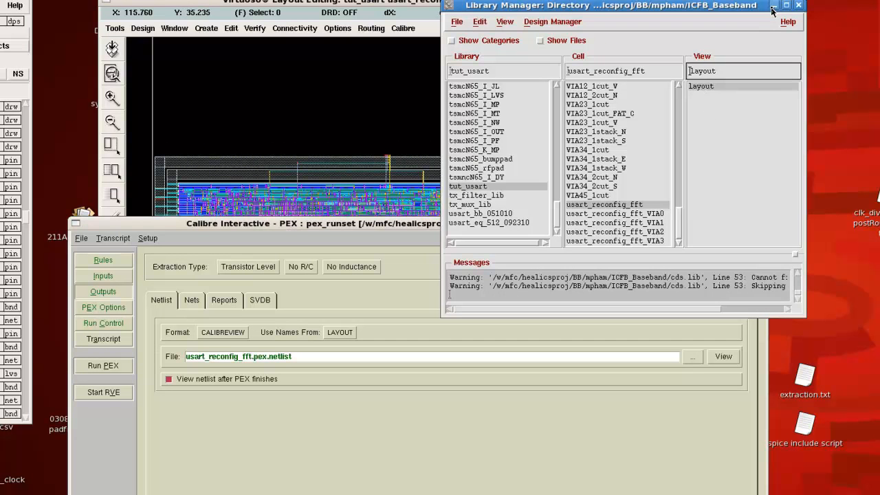
click(774, 5)
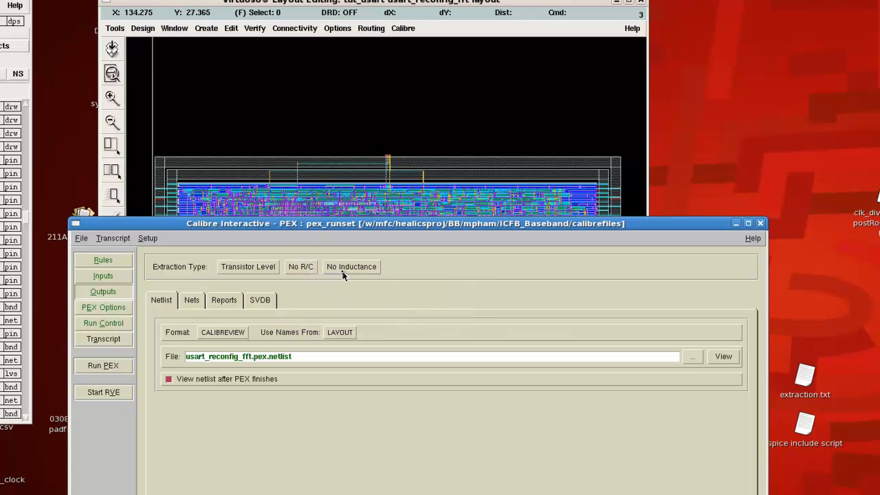
mouse_move(318, 406)
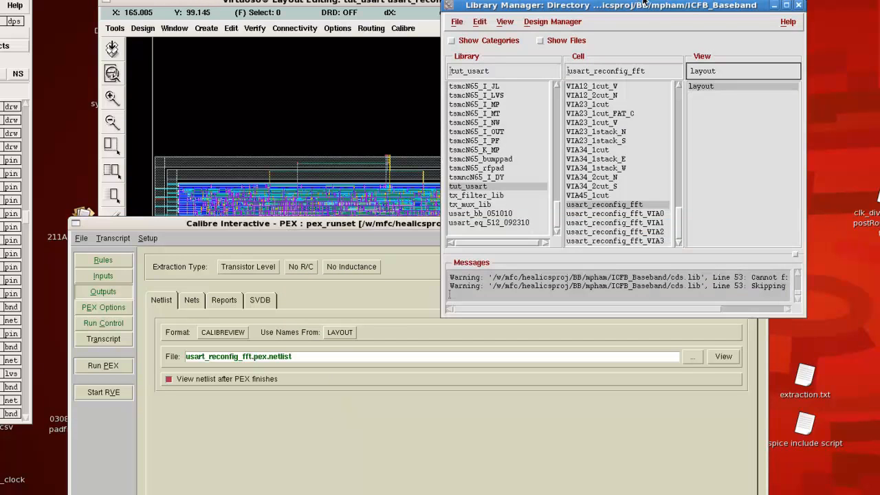
mouse_move(722, 96)
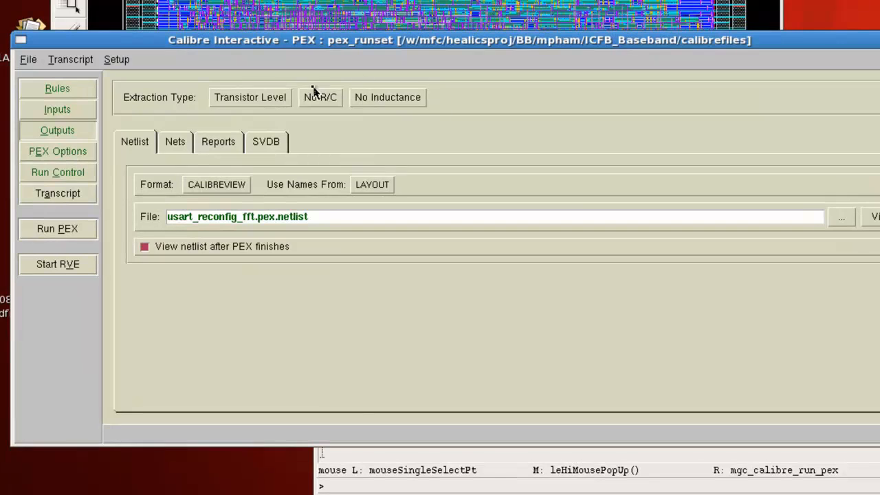
- Launch the Transistor Level, No R/C PEX extraction of usart_reconfig_fft
click(57, 109)
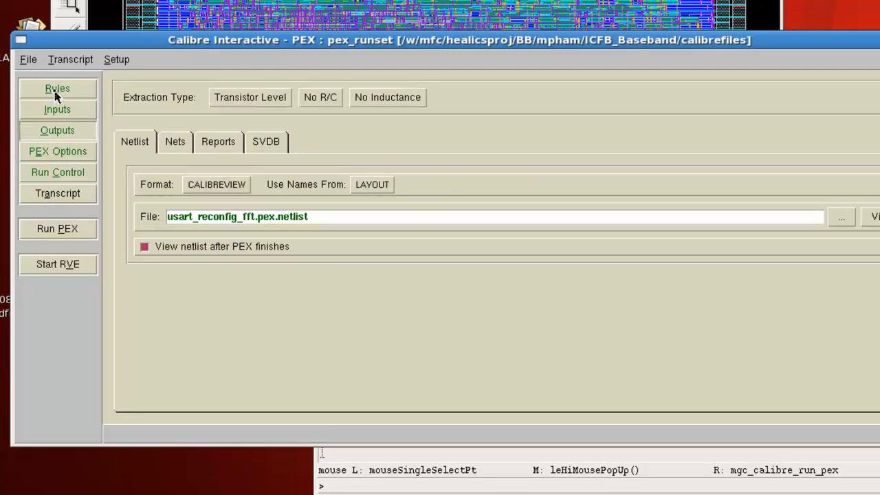
mouse_move(57, 234)
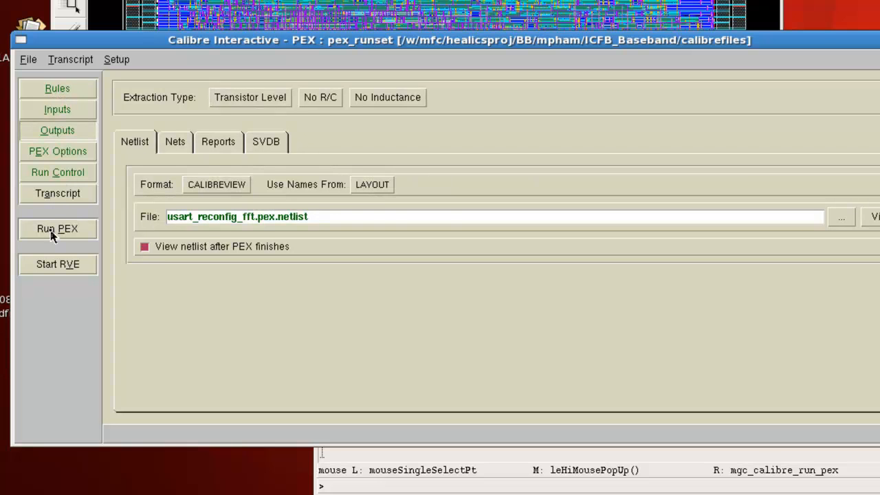
click(57, 228)
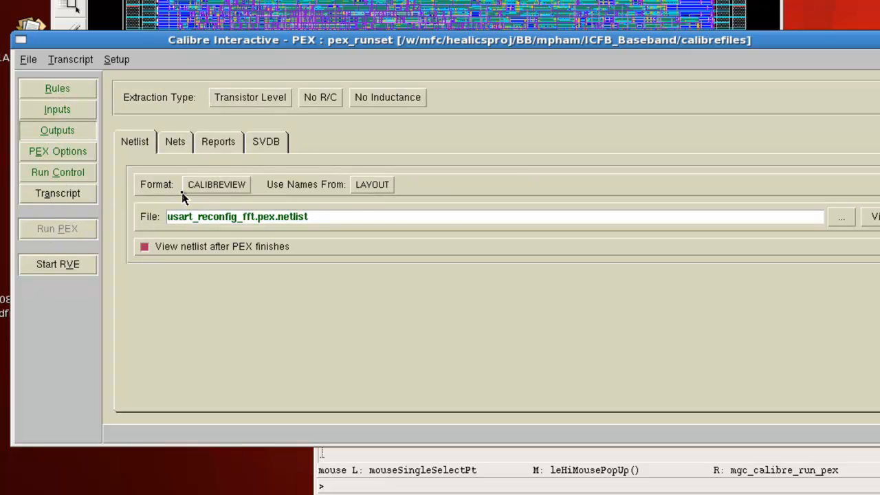
click(57, 228)
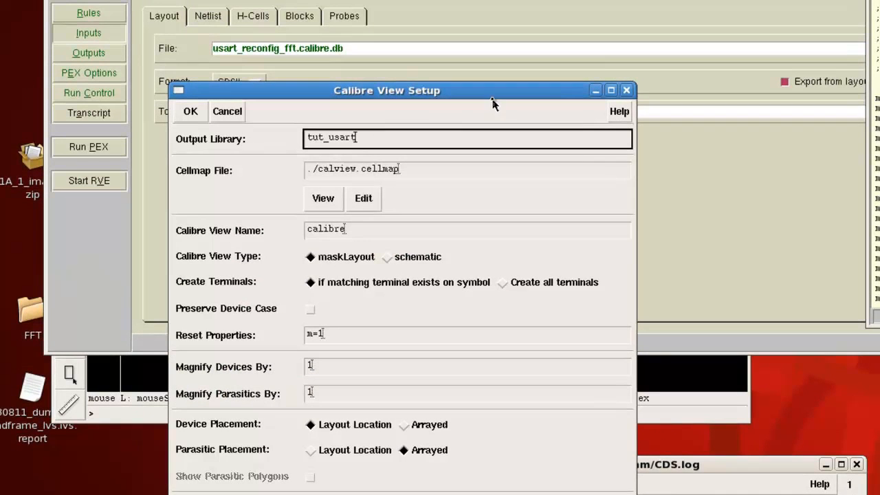
mouse_move(614, 176)
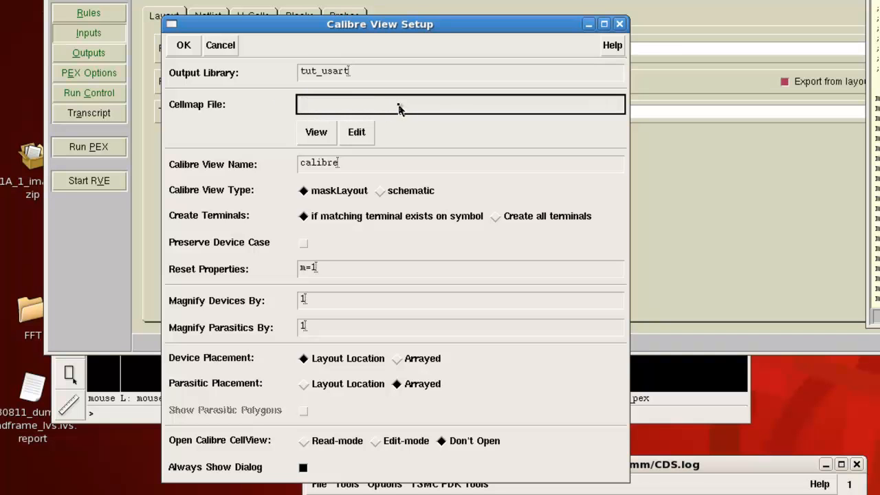
mouse_move(237, 110)
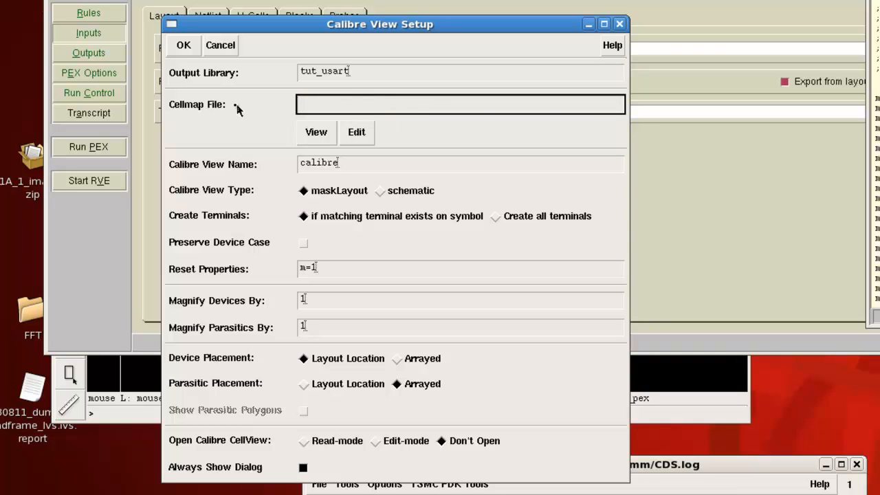
mouse_move(327, 112)
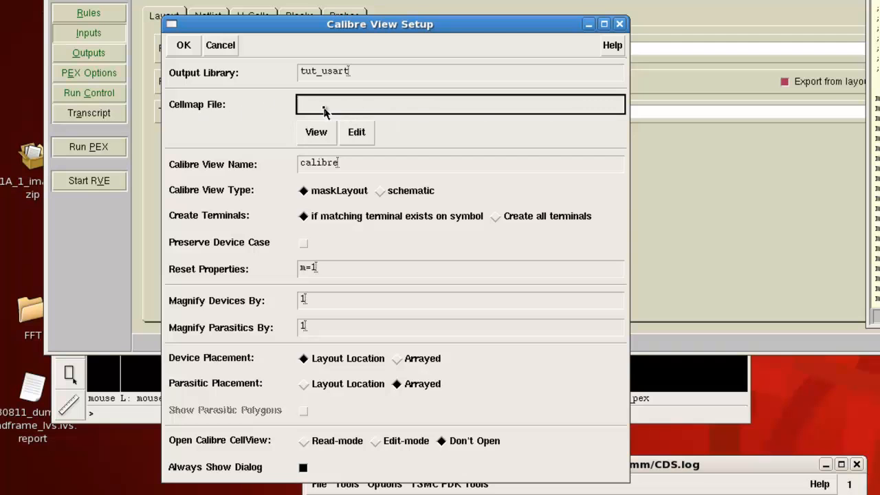
mouse_move(525, 247)
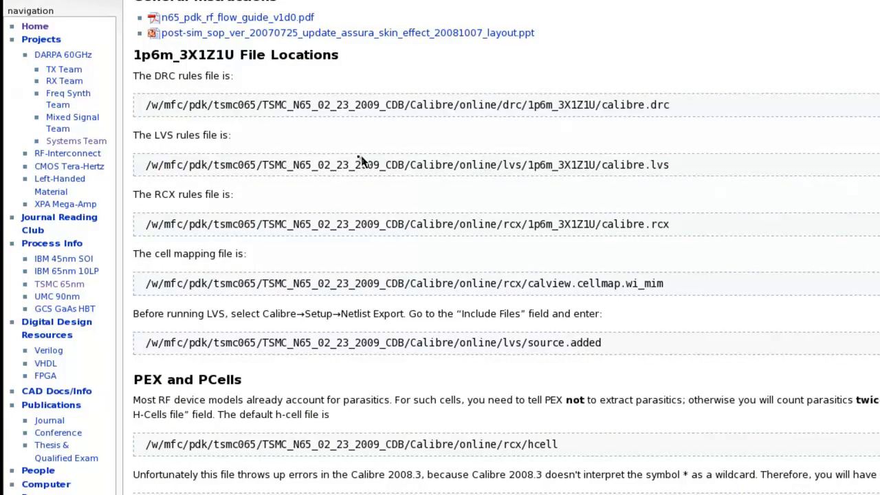
mouse_move(248, 237)
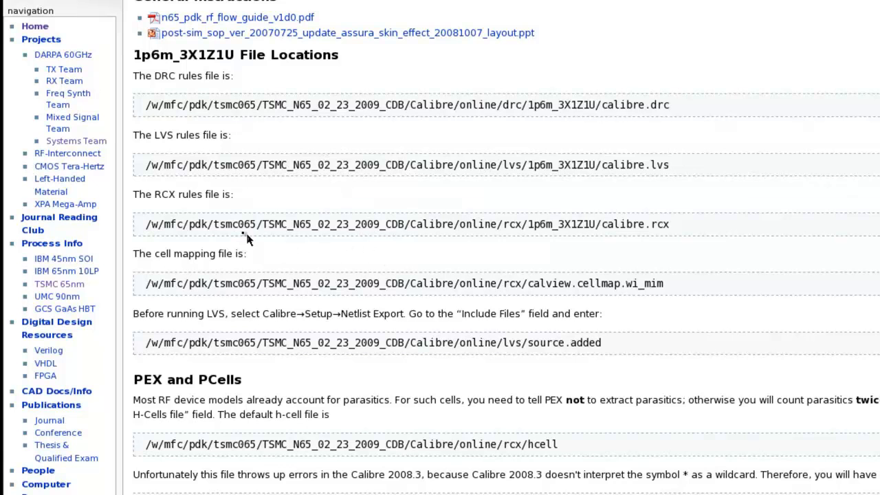
mouse_move(75, 141)
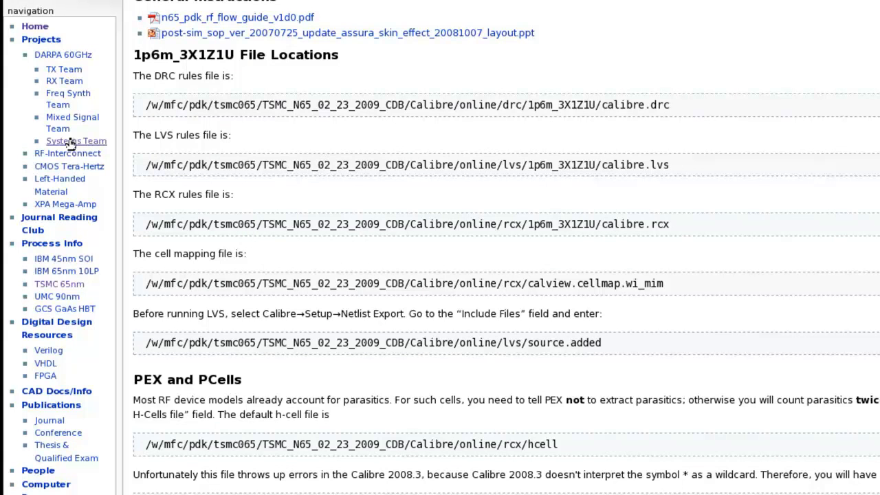
- Open the wiki's Systems Team page and scroll down to the PEX Modes section
click(75, 141)
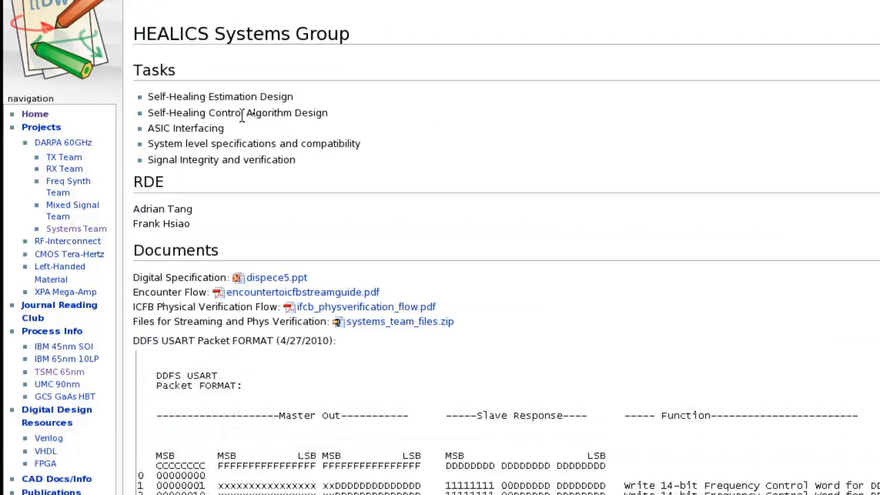
scroll(down, 3)
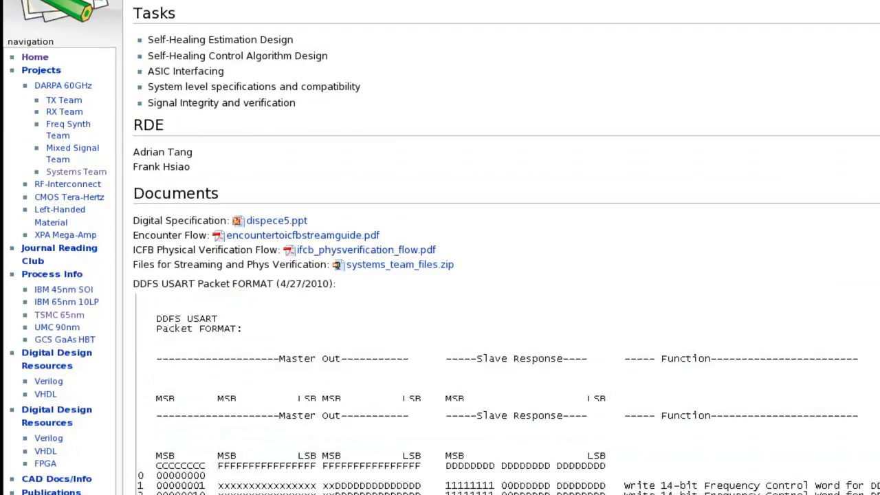
scroll(down, 3)
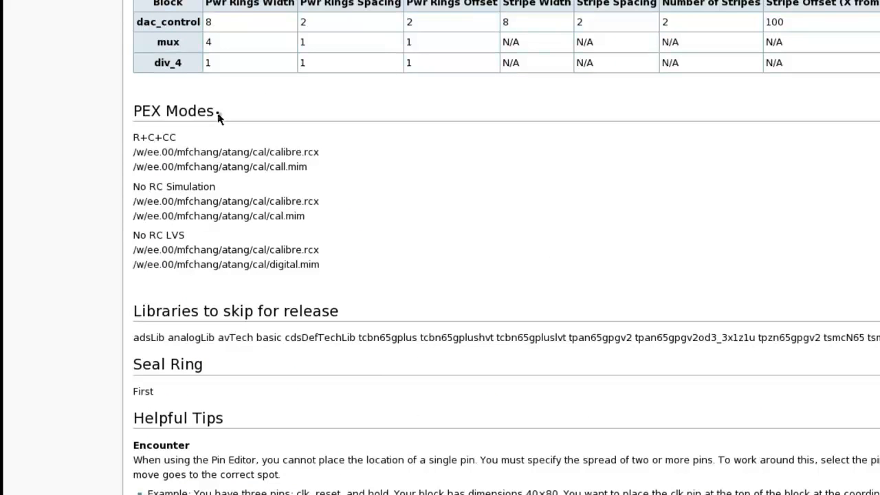
mouse_move(312, 114)
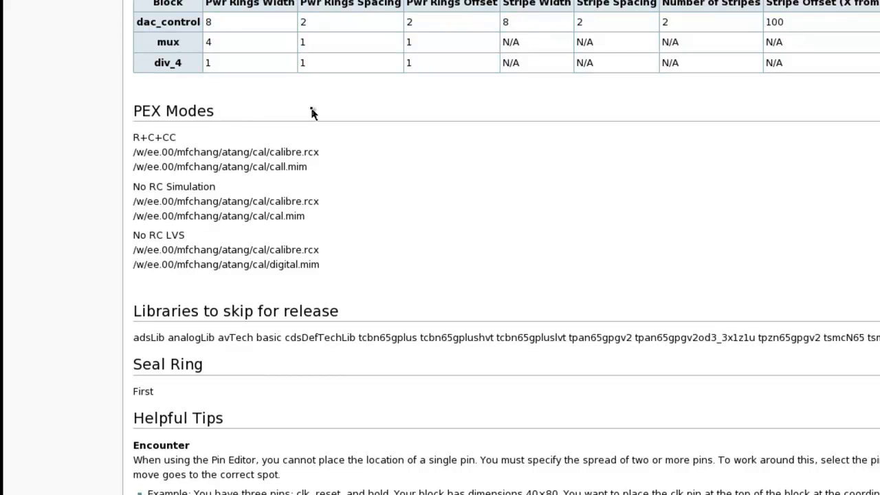
mouse_move(294, 243)
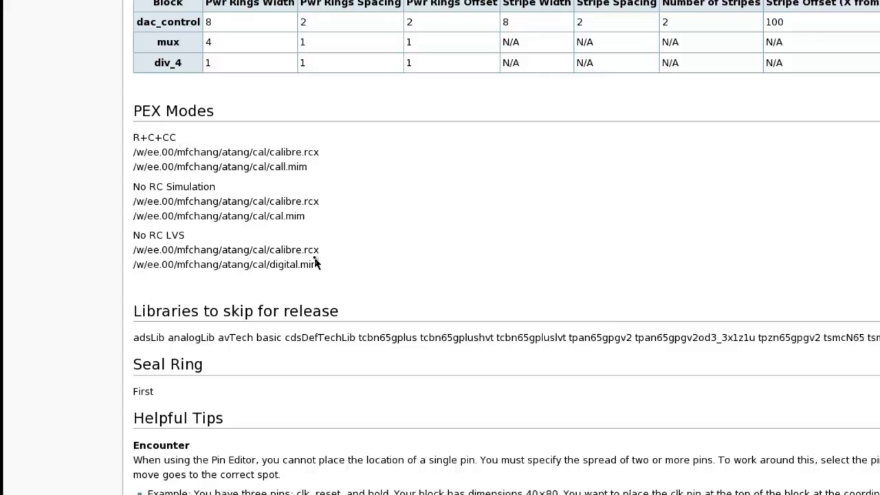
mouse_move(187, 240)
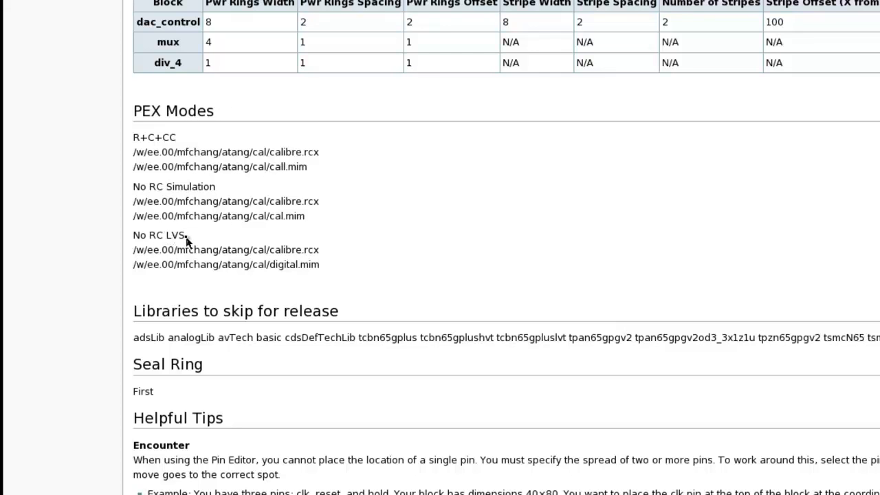
mouse_move(202, 241)
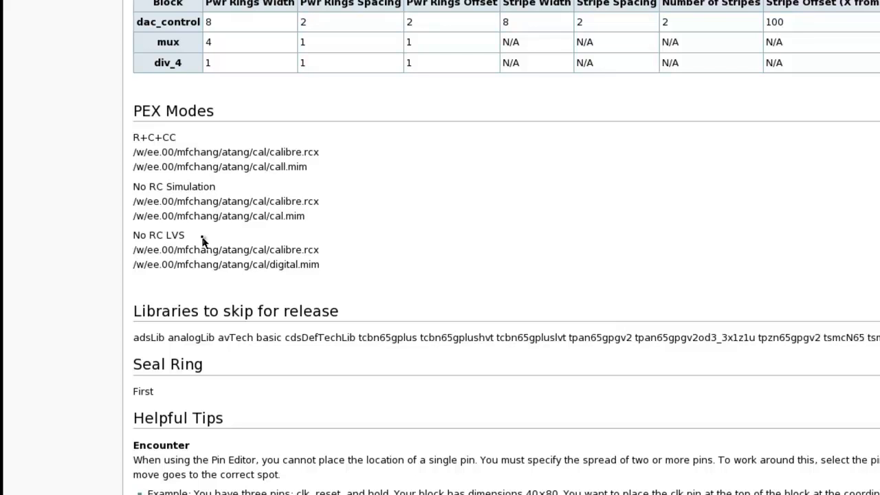
mouse_move(283, 246)
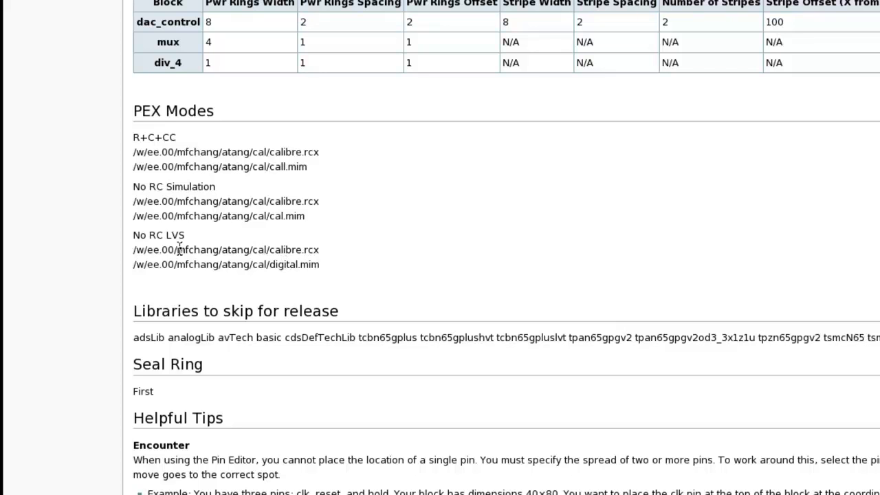
mouse_move(214, 241)
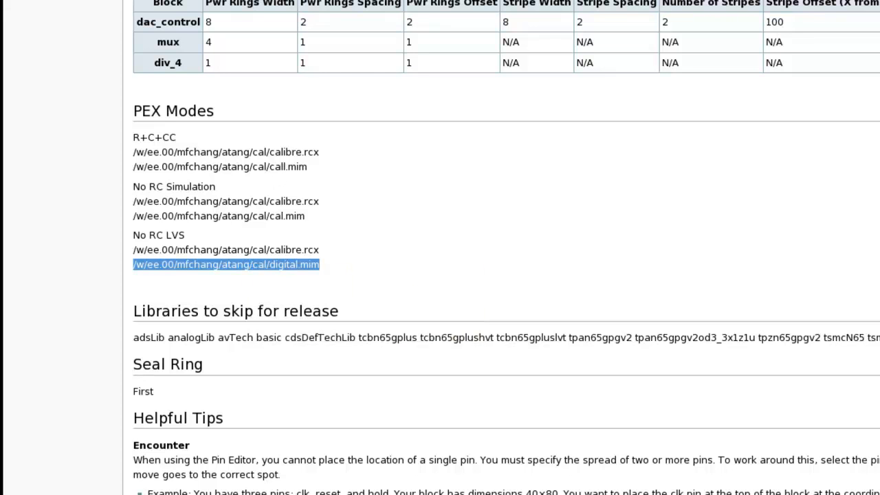
mouse_move(409, 110)
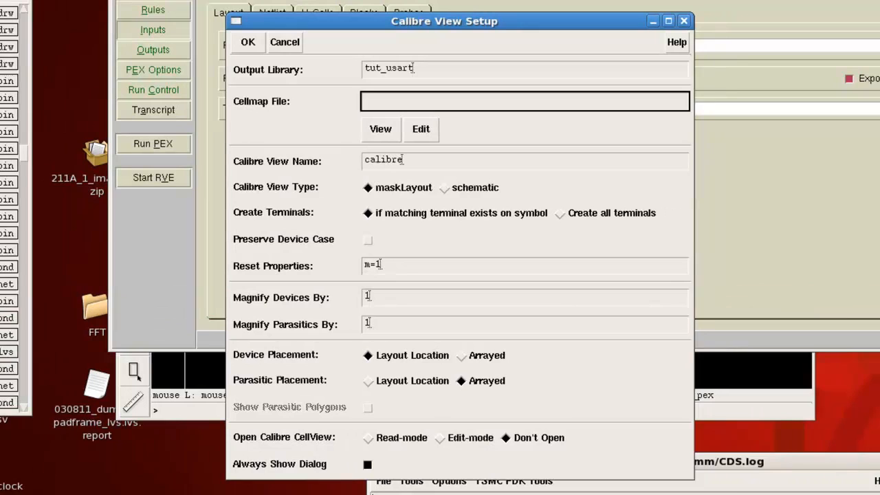
- Enter the digital.min cellmap path, name the view 'schematic', choose Arrayed placement, and generate
text(/w/ee.00/mfchang/atang/cal/digital.min)
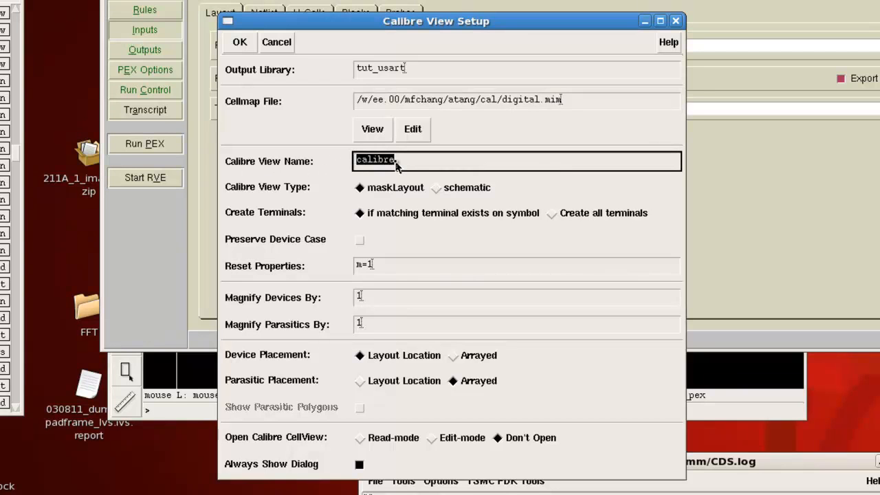
text(schematic)
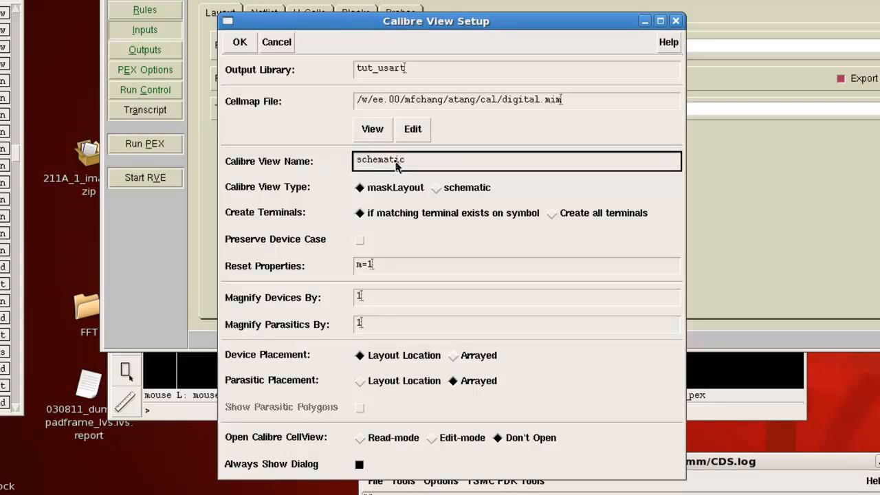
mouse_move(413, 162)
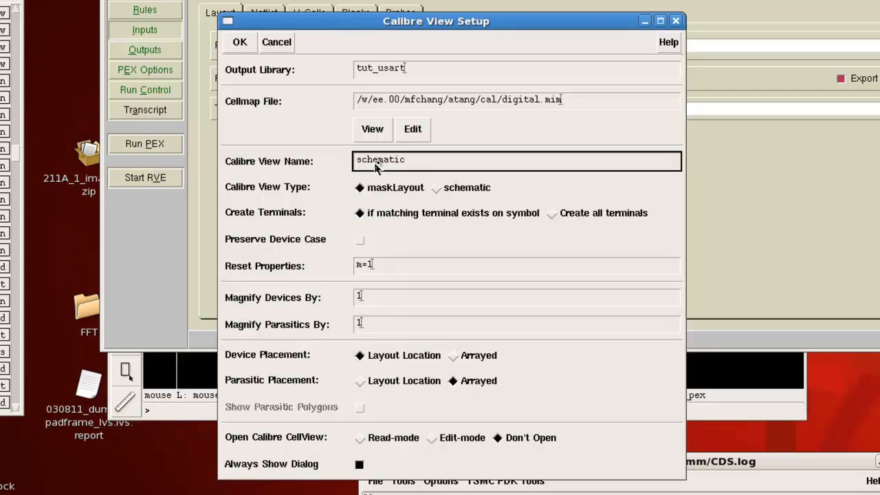
mouse_move(249, 202)
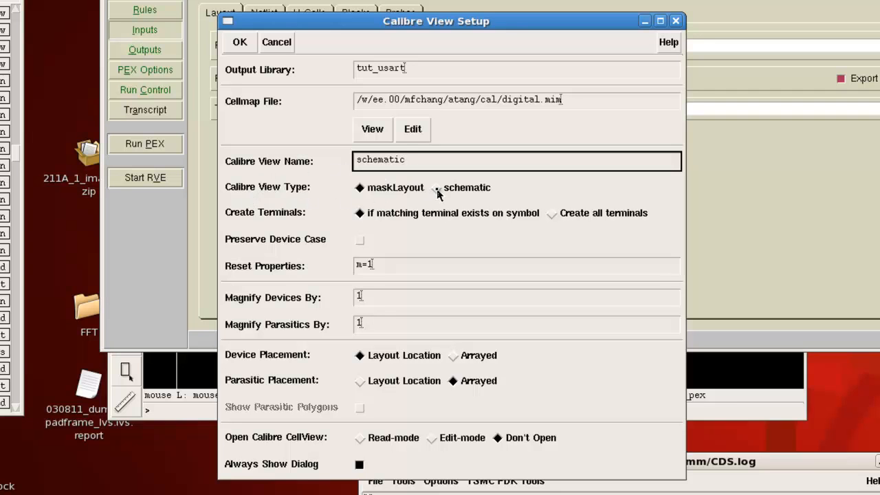
click(435, 187)
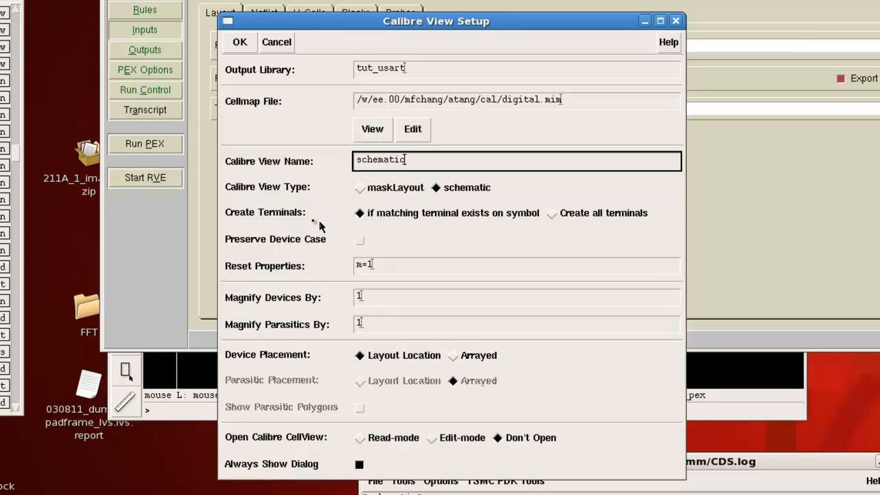
click(551, 213)
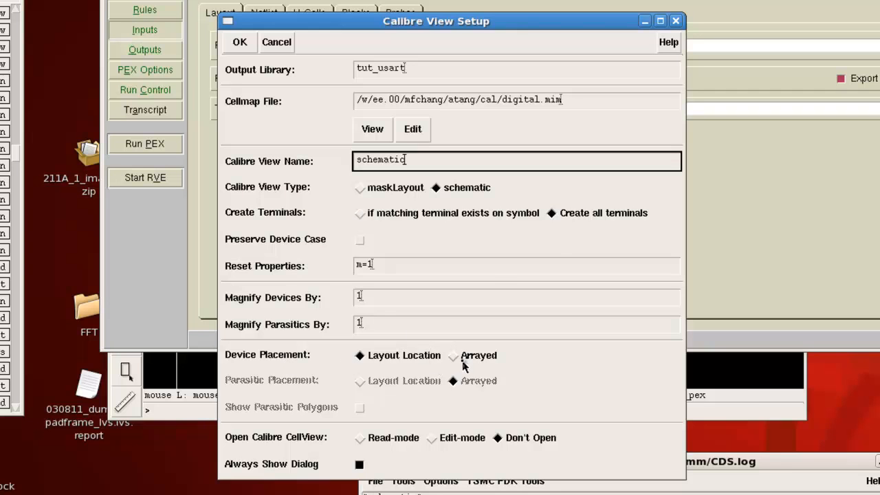
click(453, 355)
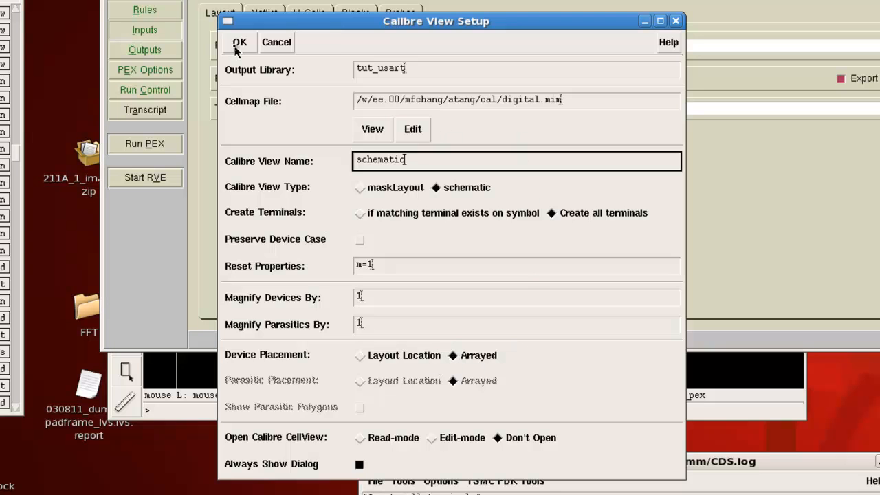
click(239, 42)
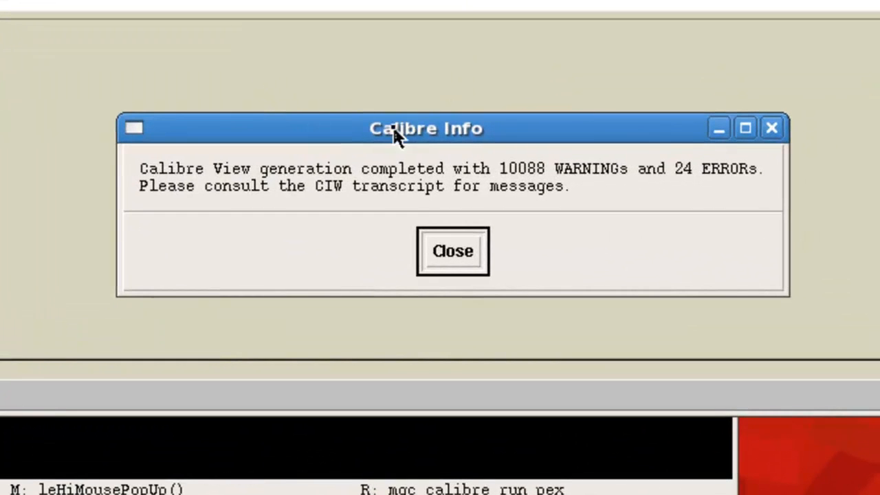
mouse_move(766, 189)
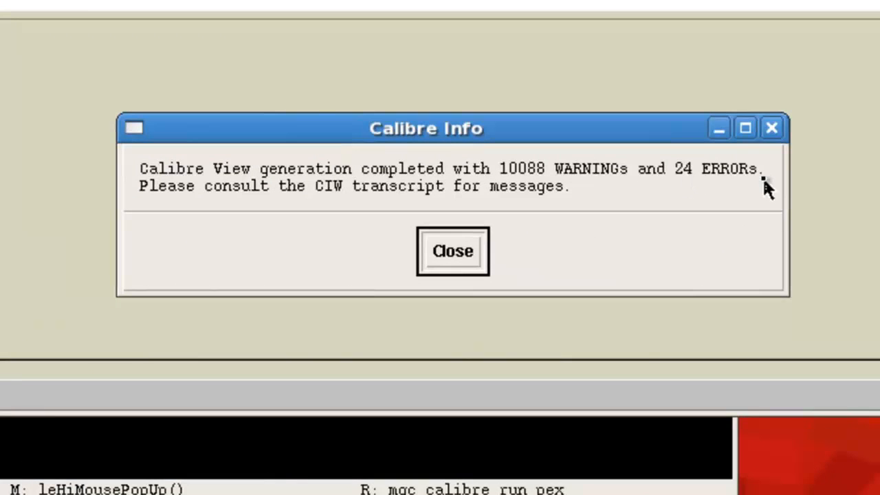
mouse_move(493, 187)
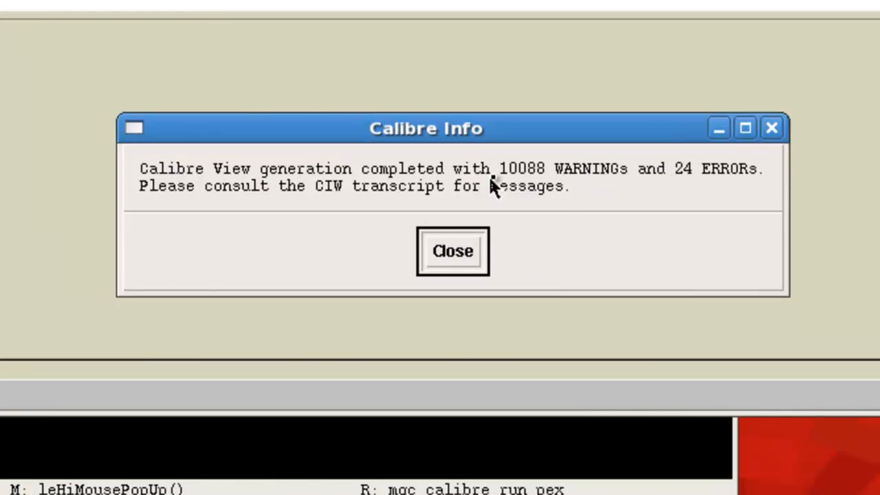
mouse_move(512, 191)
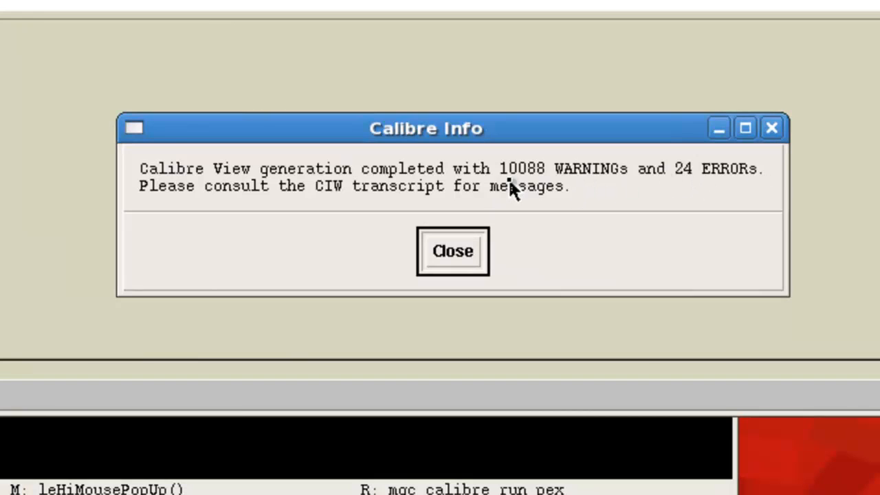
mouse_move(561, 193)
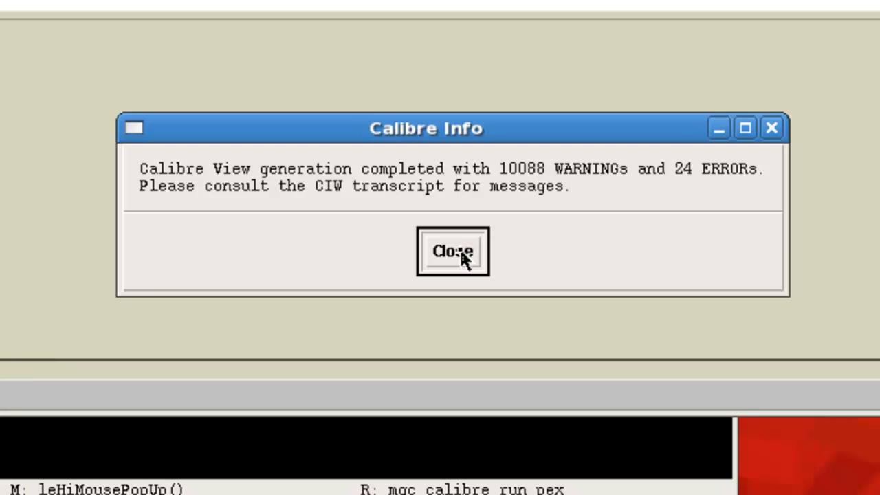
- Close the Calibre Info notice about the warnings and errors from view generation
click(452, 251)
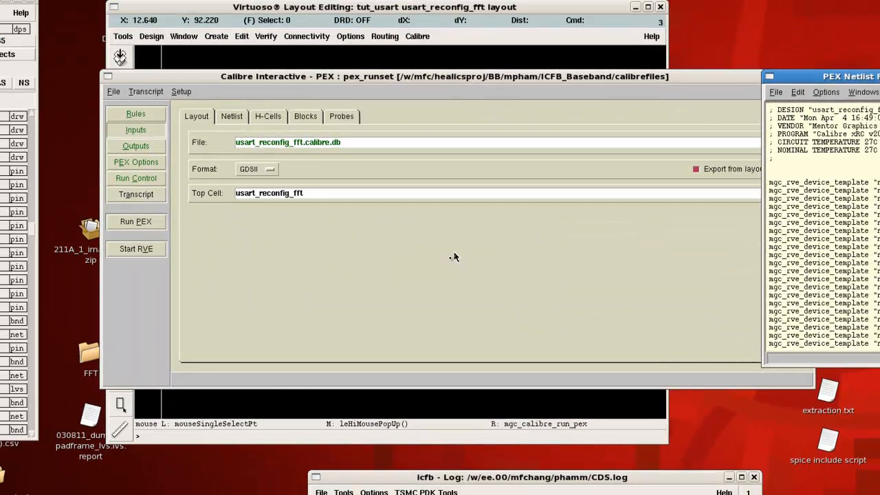
mouse_move(453, 257)
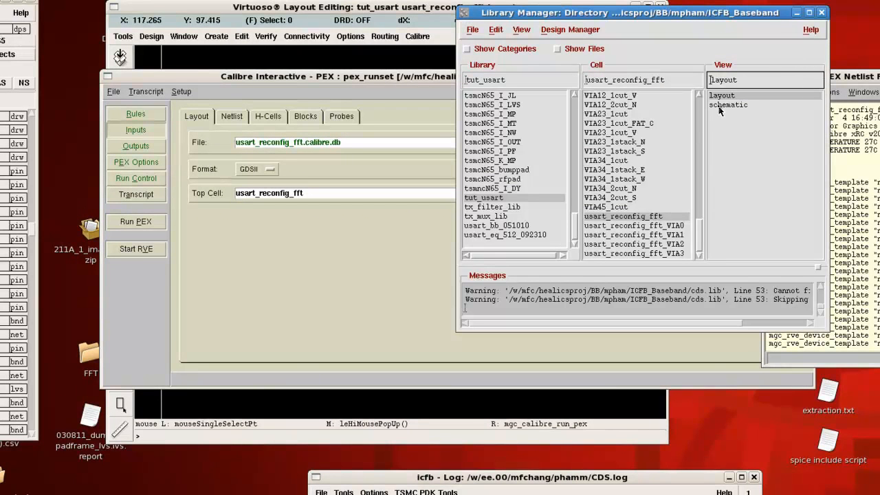
- Open the usart_reconfig_fft schematic view in tut_usart from the Library Manager
double_click(727, 105)
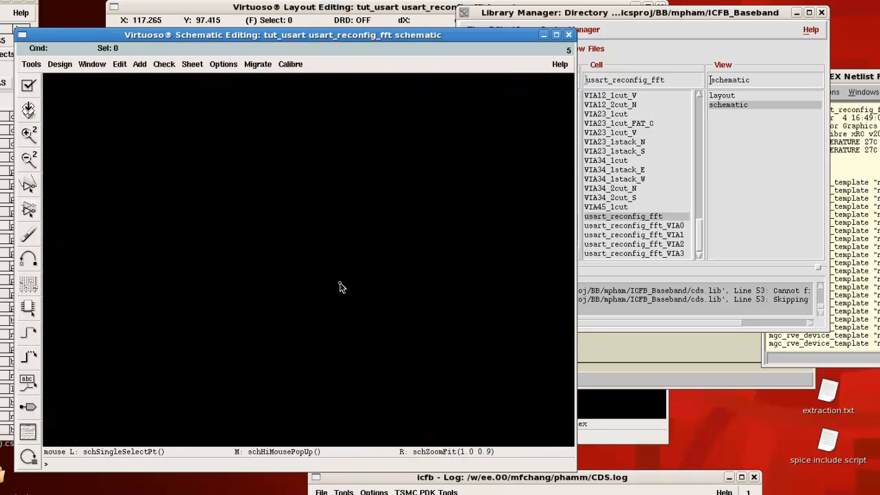
mouse_move(113, 291)
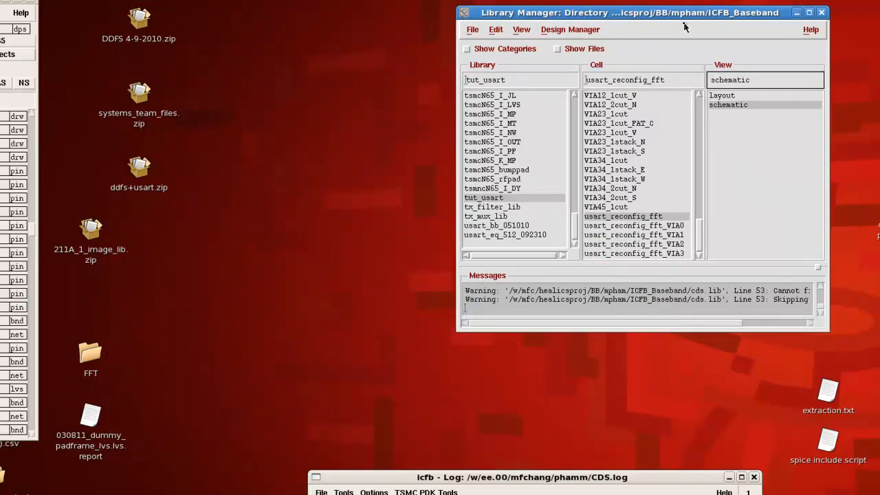
- Move the Library Manager to mid-screen and reopen the usart_reconfig_fft schematic view
drag(629, 12, 443, 39)
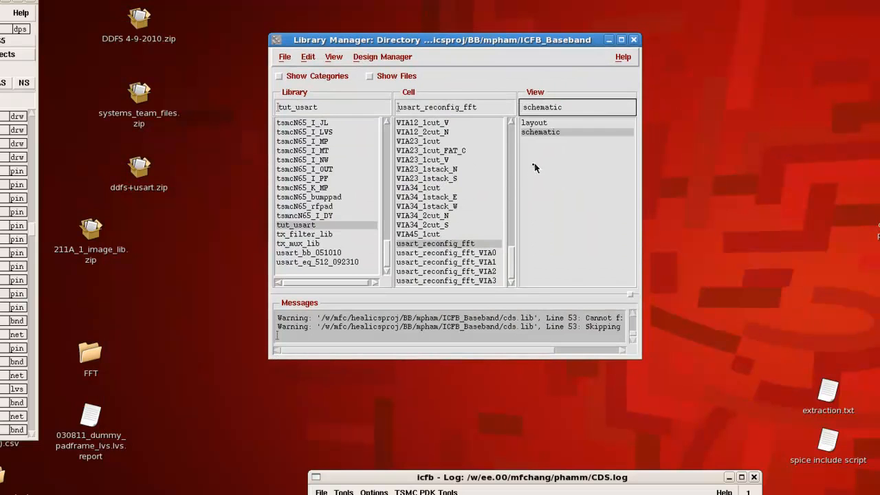
click(534, 123)
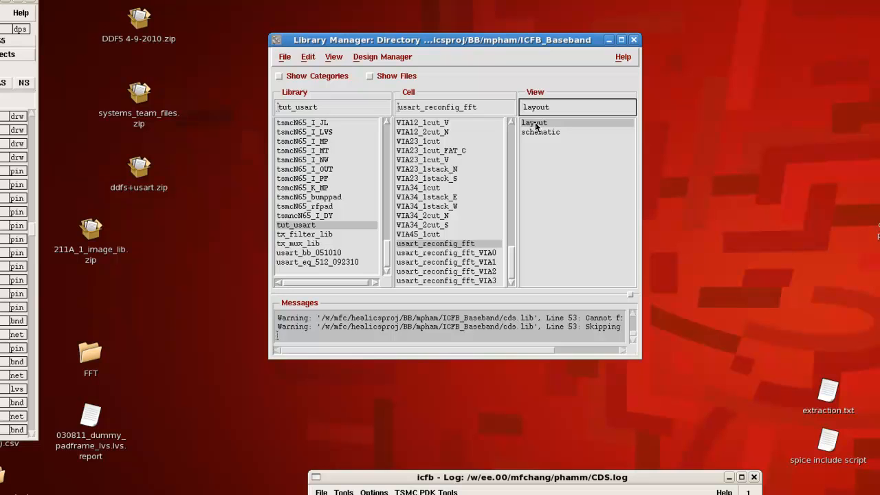
click(540, 132)
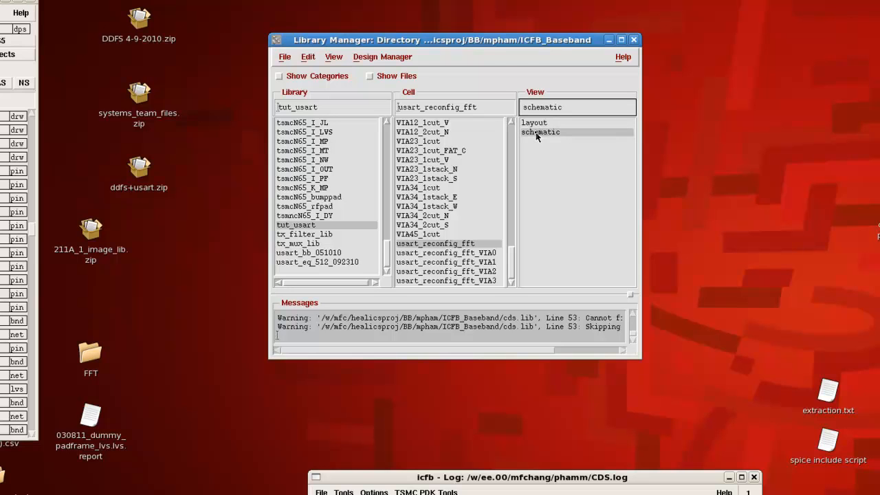
double_click(540, 132)
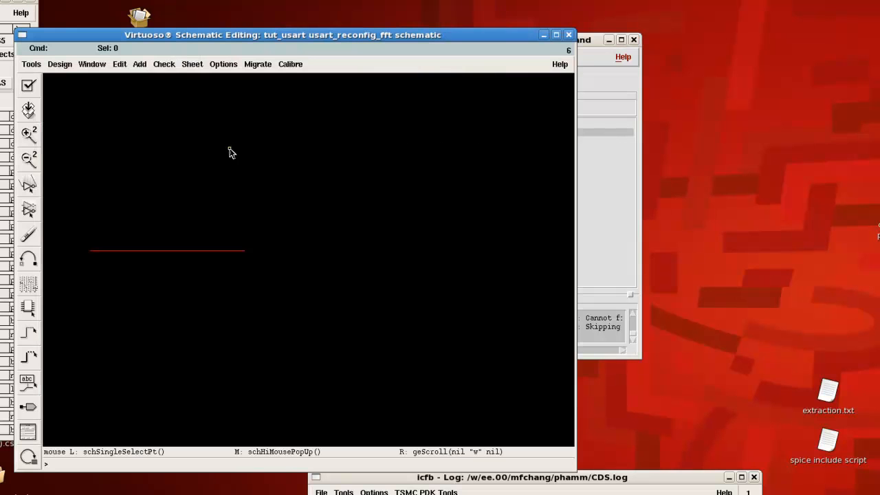
mouse_move(136, 114)
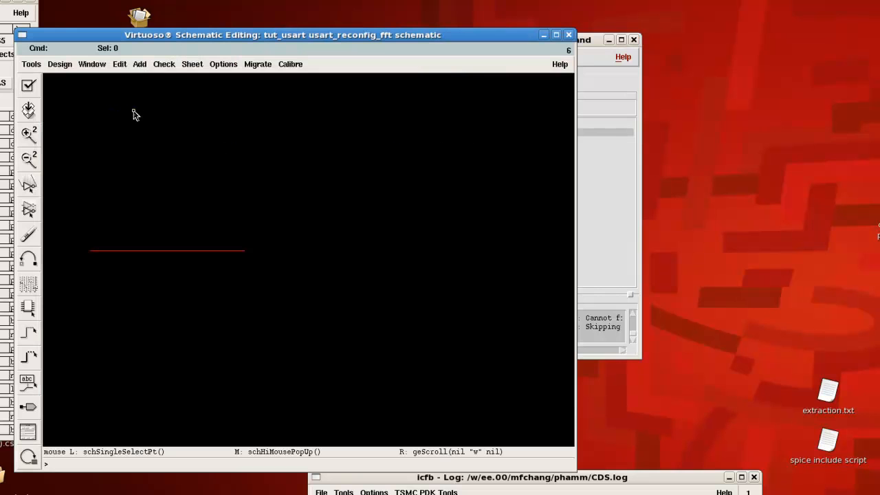
click(59, 64)
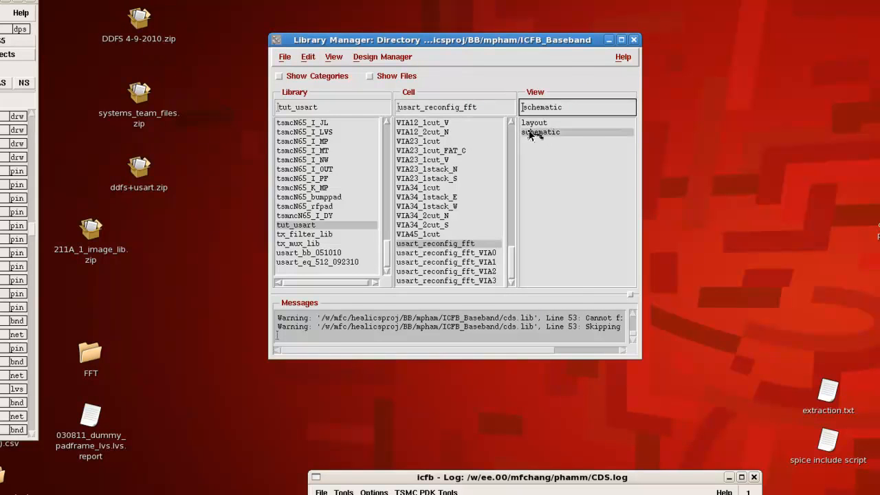
double_click(540, 132)
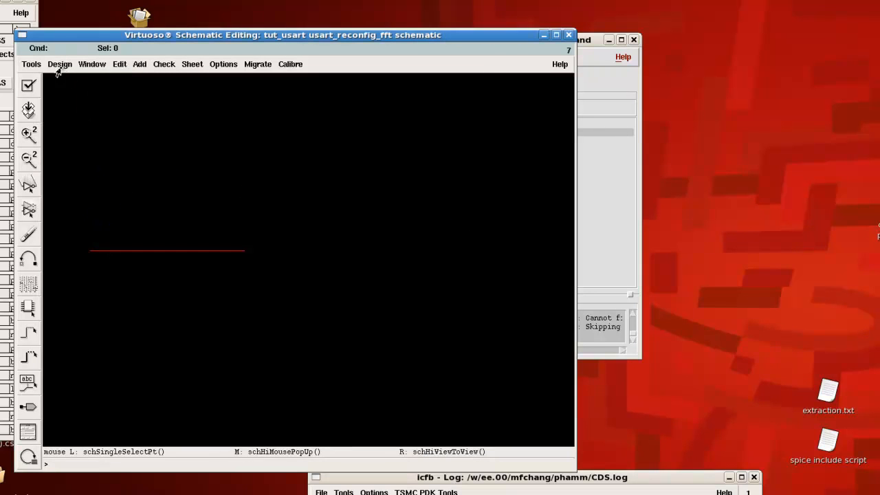
- Generate a symbol view from the usart_reconfig_fft schematic to reach Symbol Generation Options
click(60, 64)
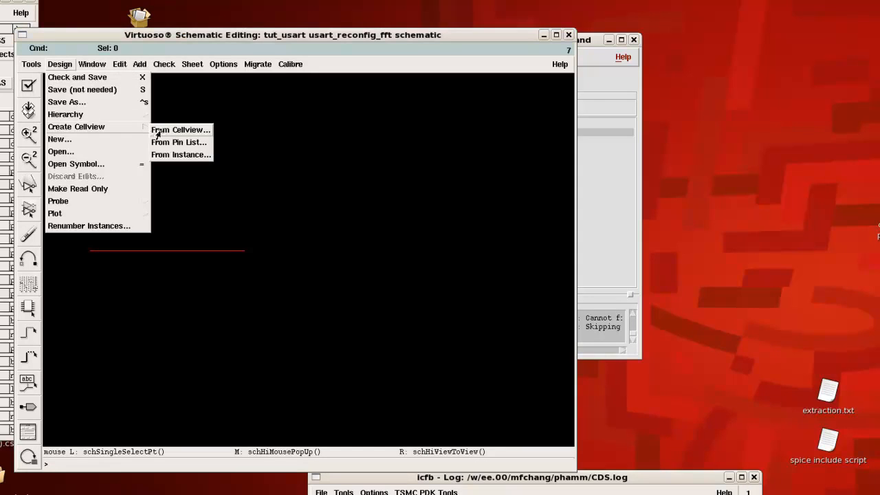
click(181, 130)
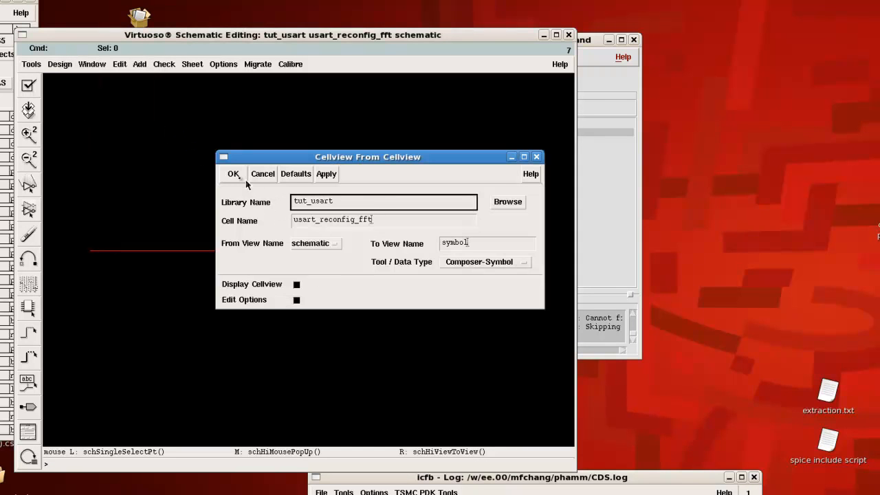
click(233, 173)
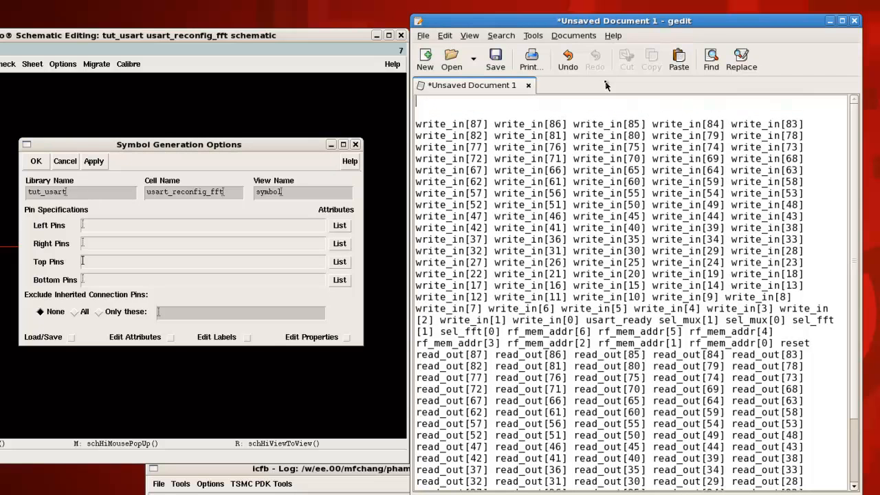
- Assign write_in to left pins, read_out, reset and usart_ready to right, and the rest to top
text(LEFT)
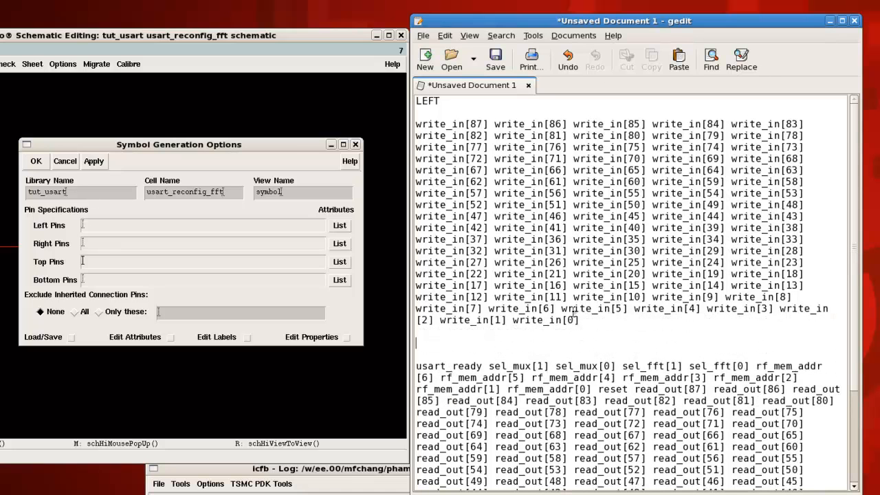
drag(416, 123, 579, 321)
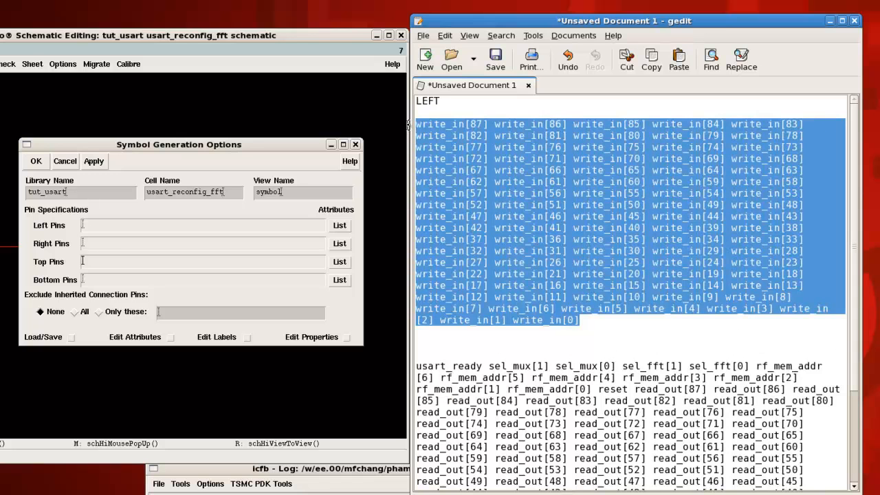
mouse_move(215, 186)
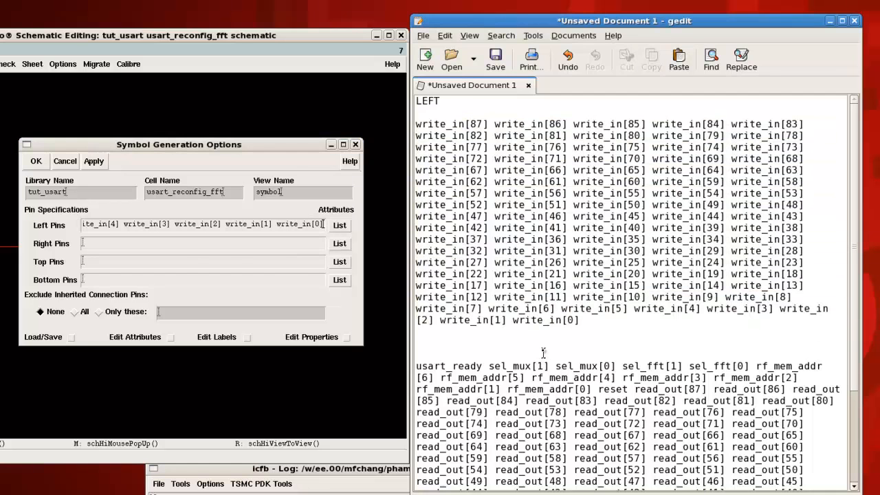
text(RIGHT)
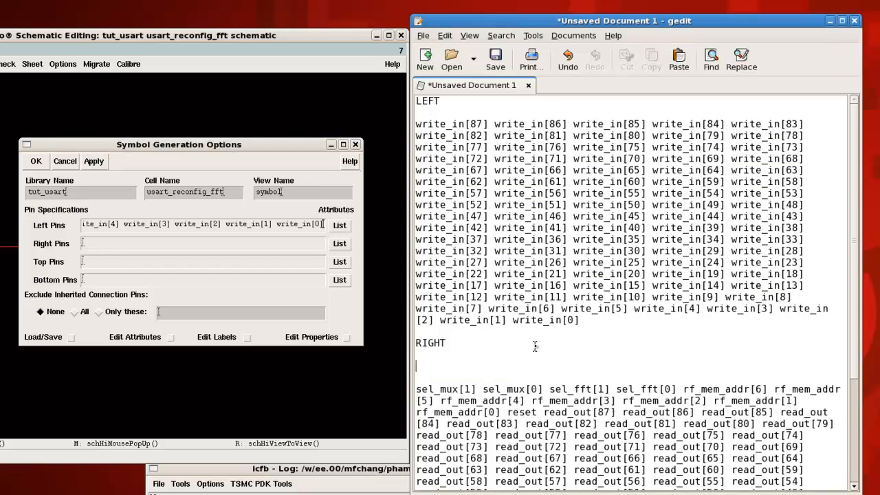
text(usart_ready)
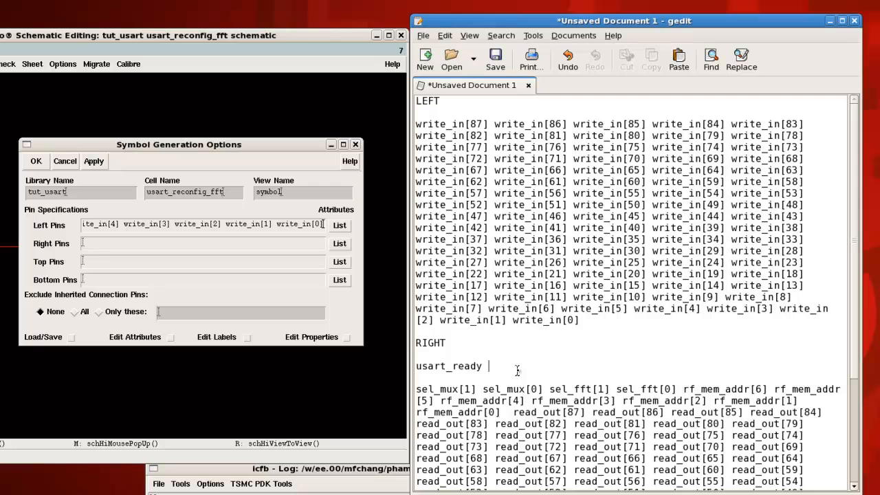
text(reset read_out[87] read_out[86] read_out[85] read_out[84)
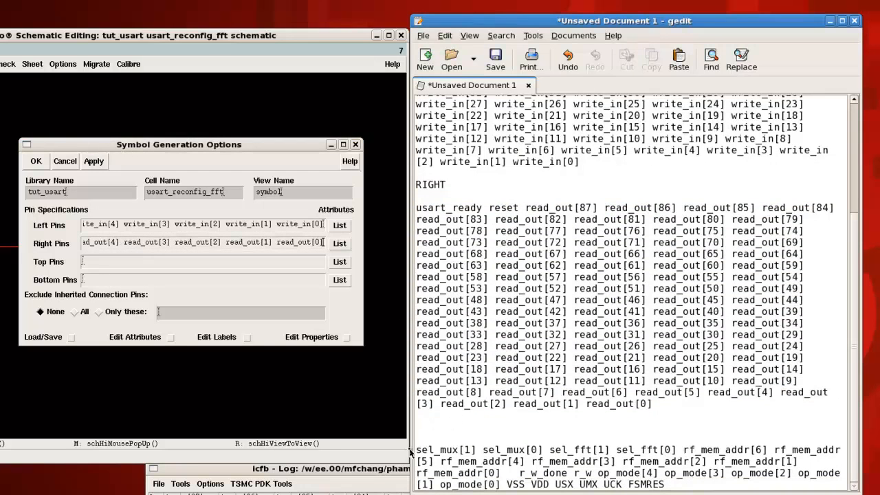
drag(416, 449, 660, 484)
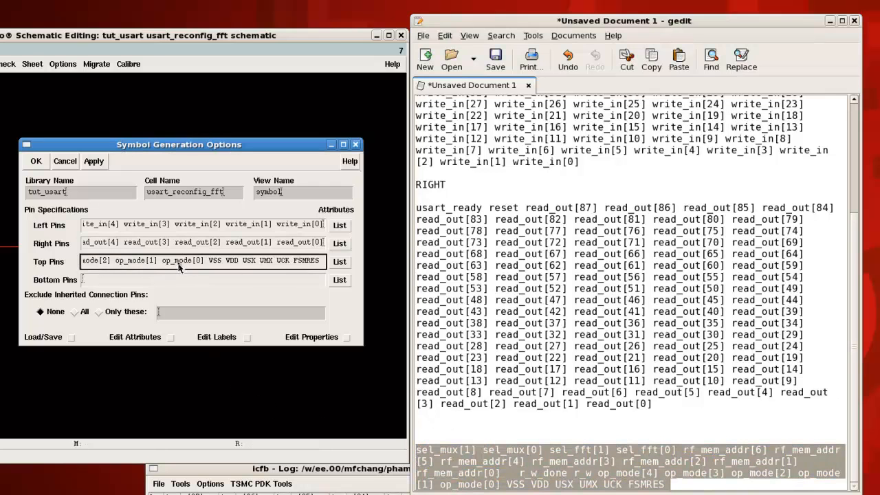
mouse_move(124, 238)
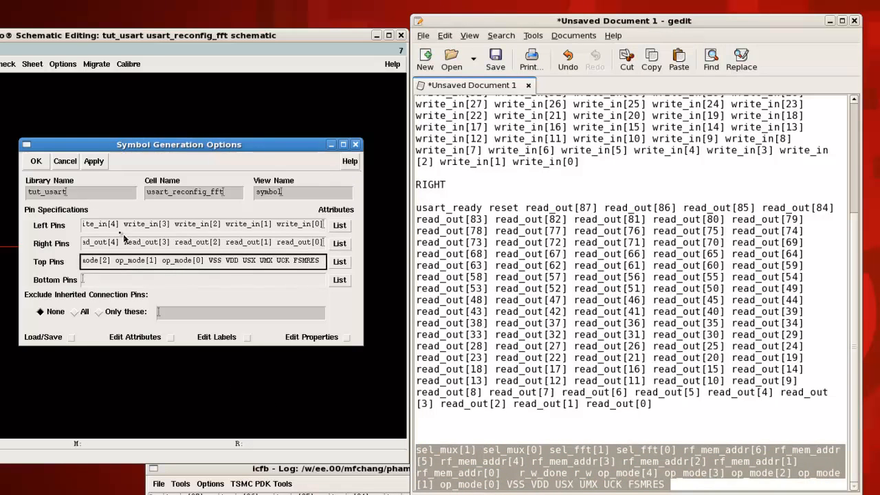